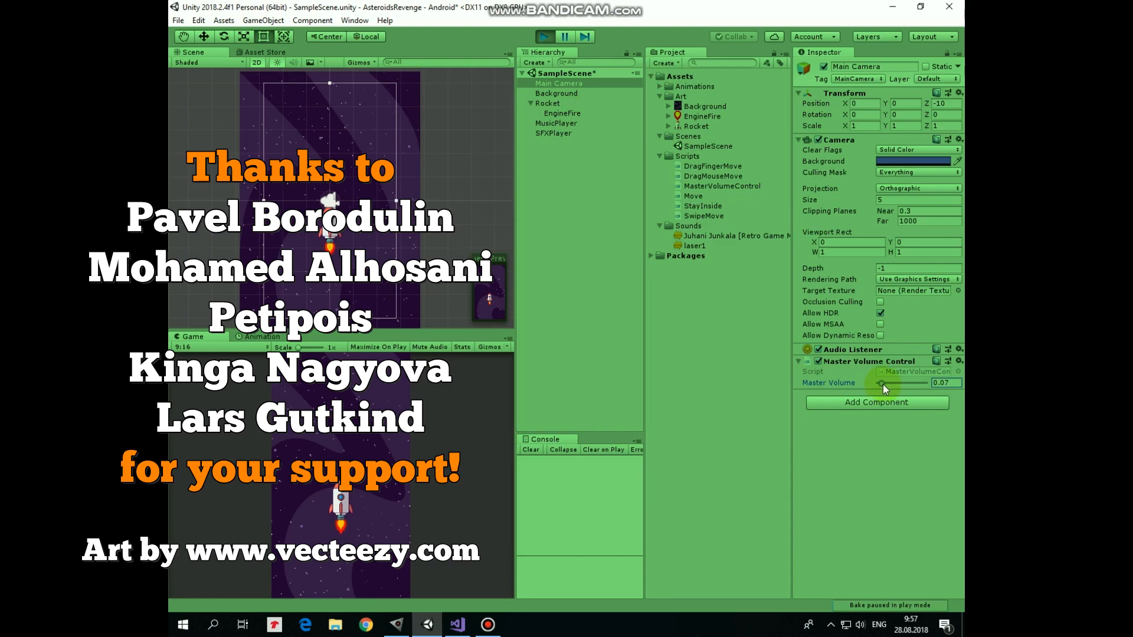
# Drag the Main Camera's Master Volume slider live, settling around 0.2
pyautogui.moveTo(881, 383); pyautogui.dragTo(933, 382)
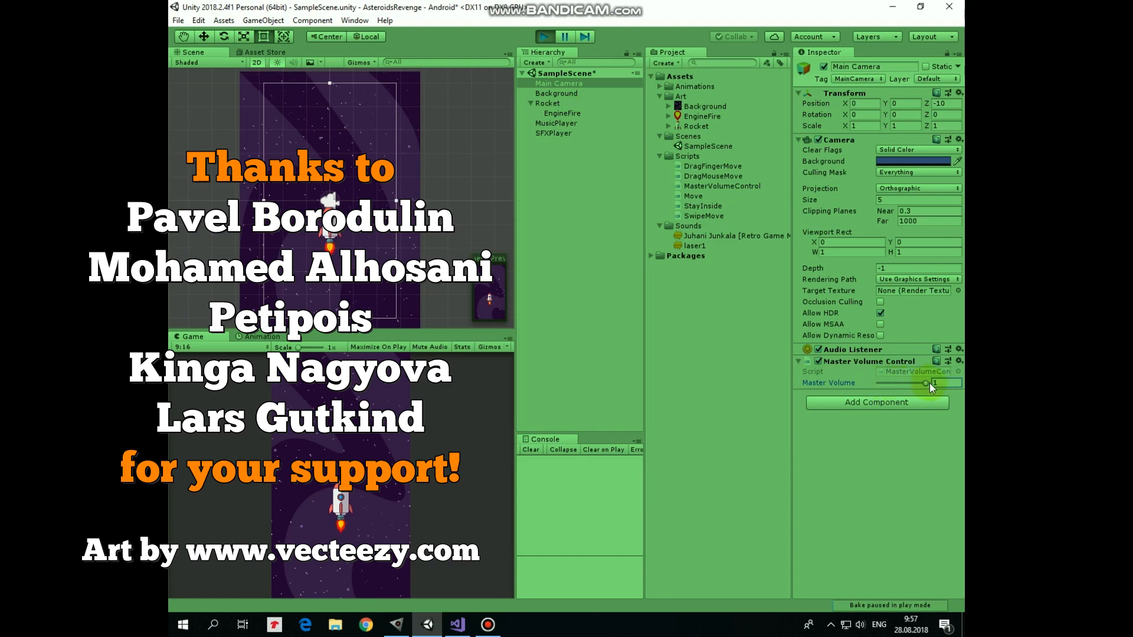
pyautogui.moveTo(925, 382); pyautogui.dragTo(888, 382)
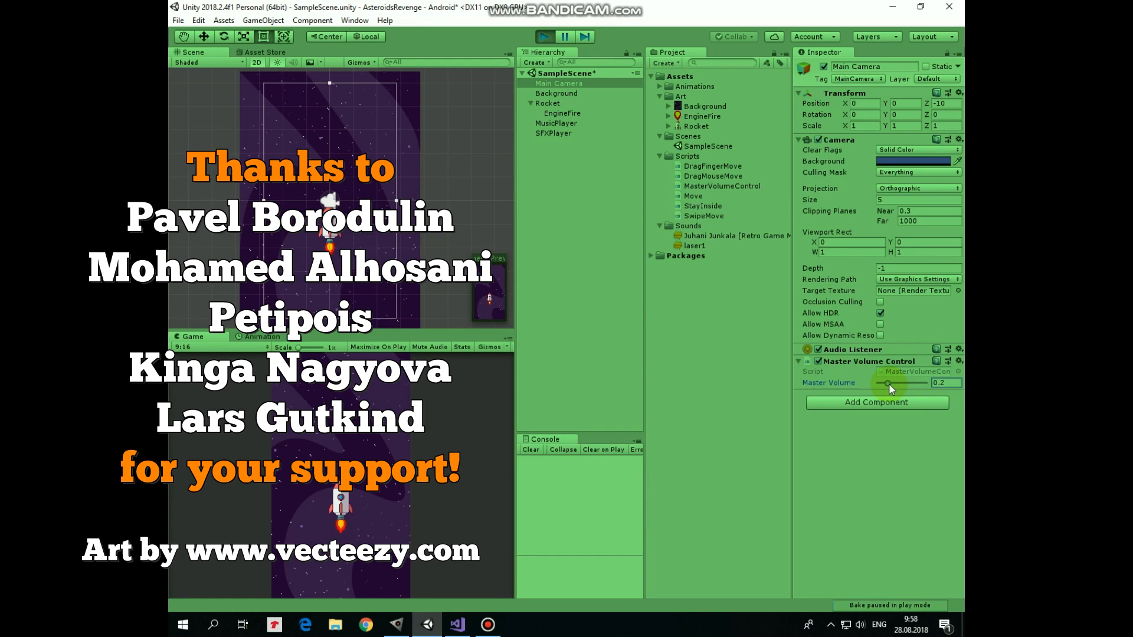
pyautogui.moveTo(888, 382); pyautogui.dragTo(889, 382)
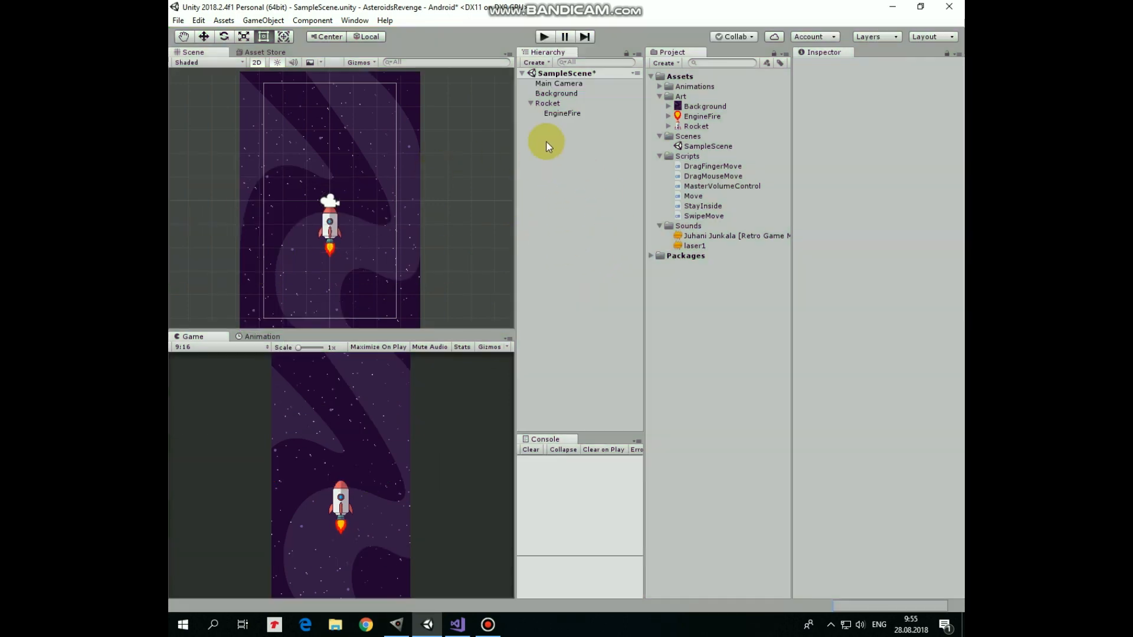
# Inspect Background, then the EngineFire child with its sprite and Animator
pyautogui.click(556, 92)
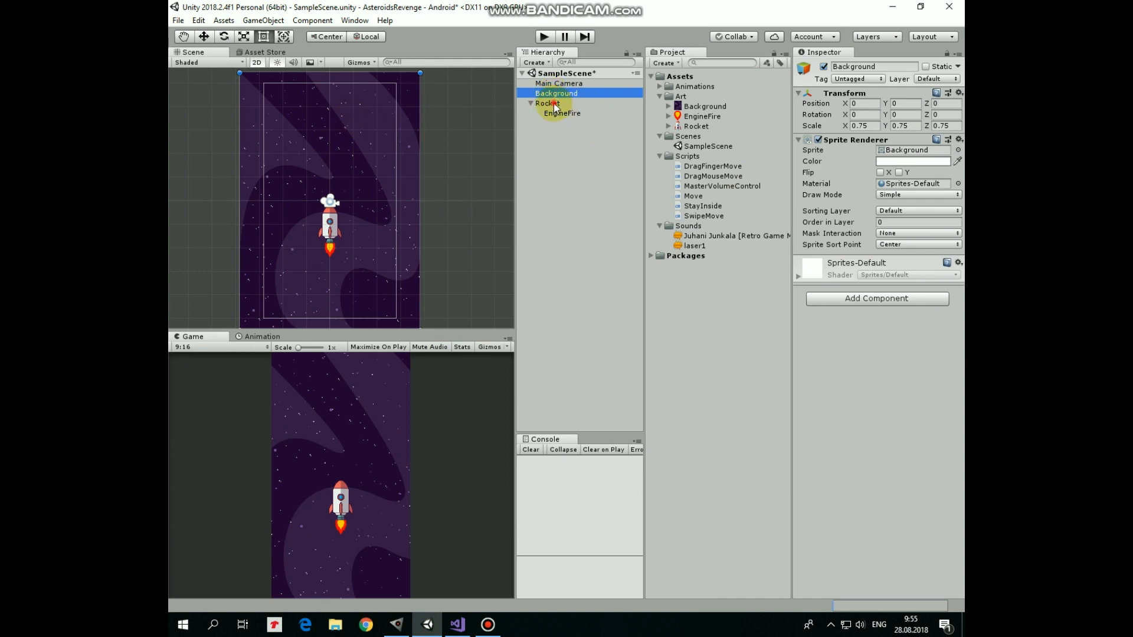
pyautogui.click(560, 113)
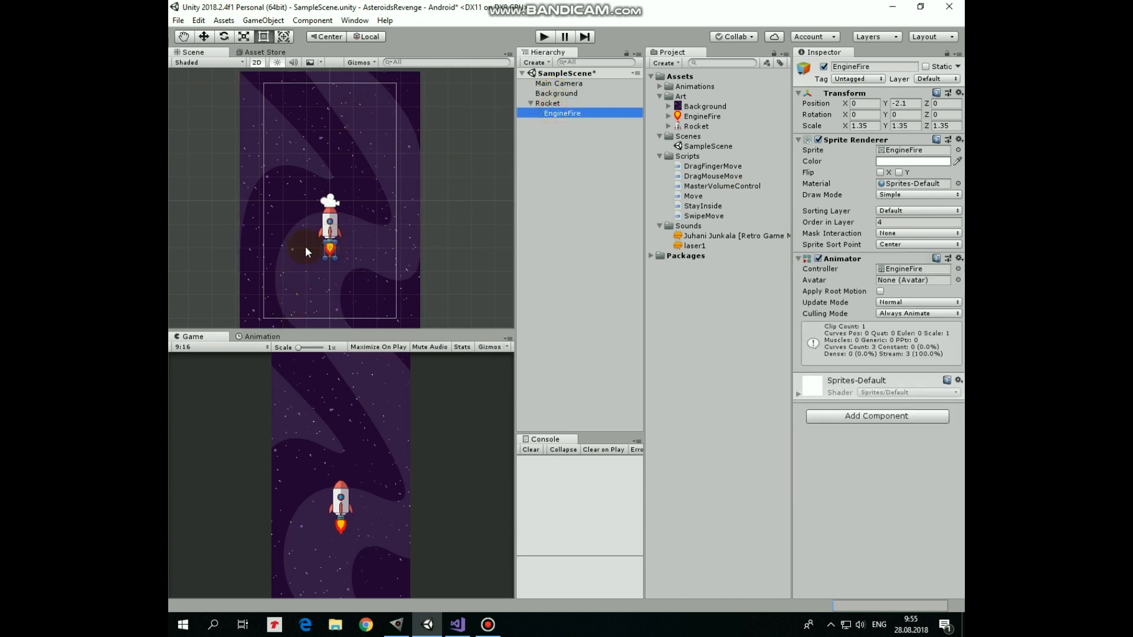
pyautogui.moveTo(599, 240)
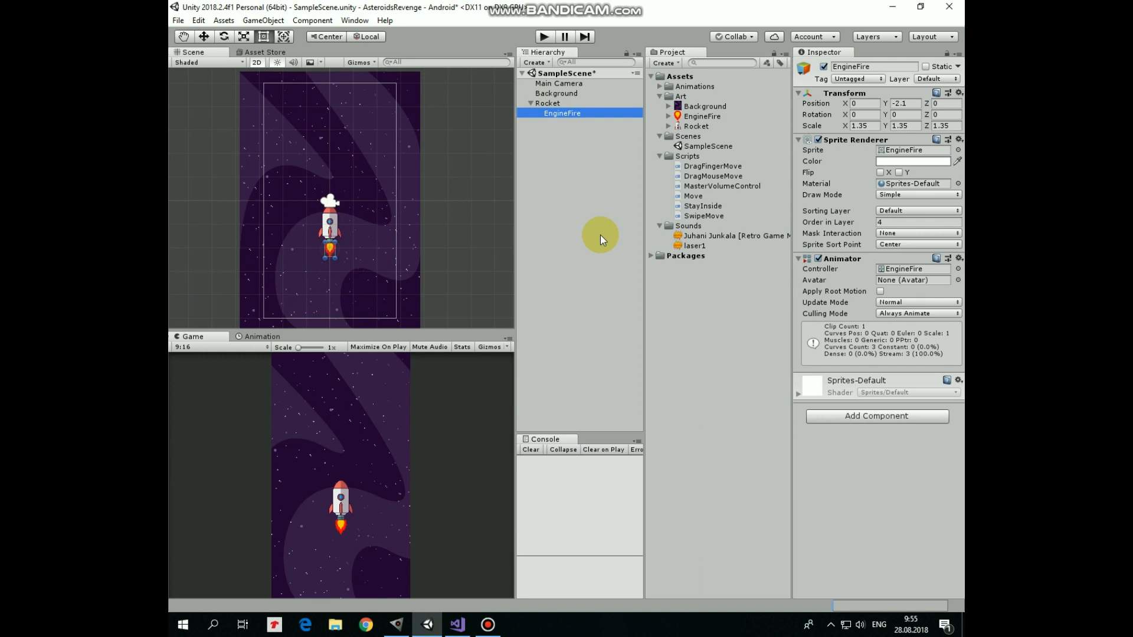
pyautogui.moveTo(566, 197)
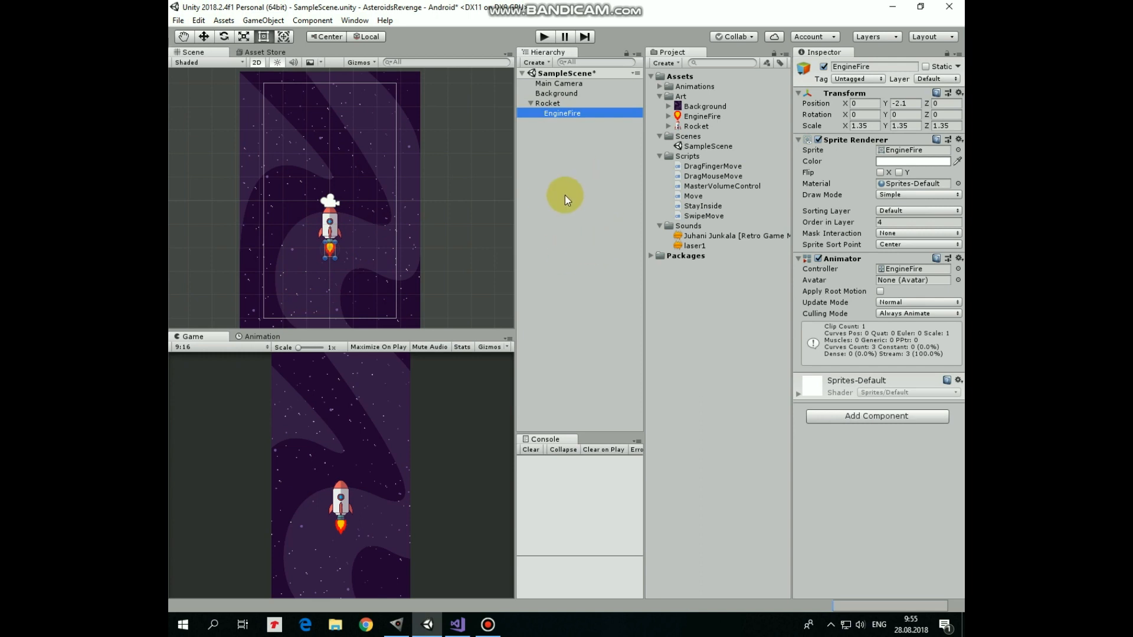
pyautogui.moveTo(556, 130)
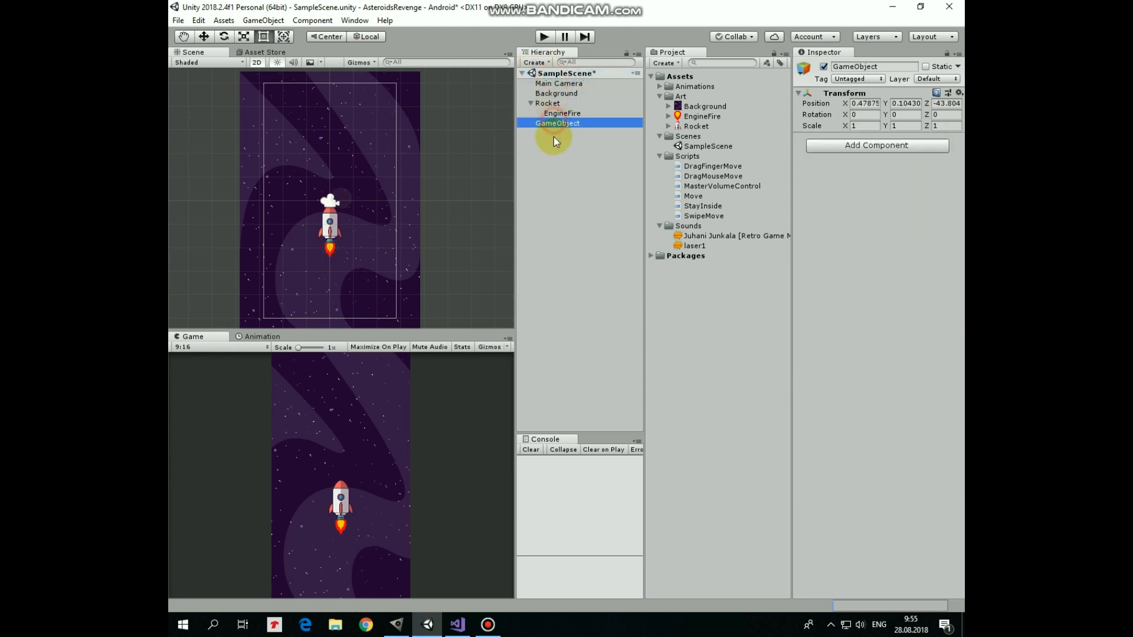
# Create two empty objects named MusicPlayer and SFXPlayer
pyautogui.write('Mus')
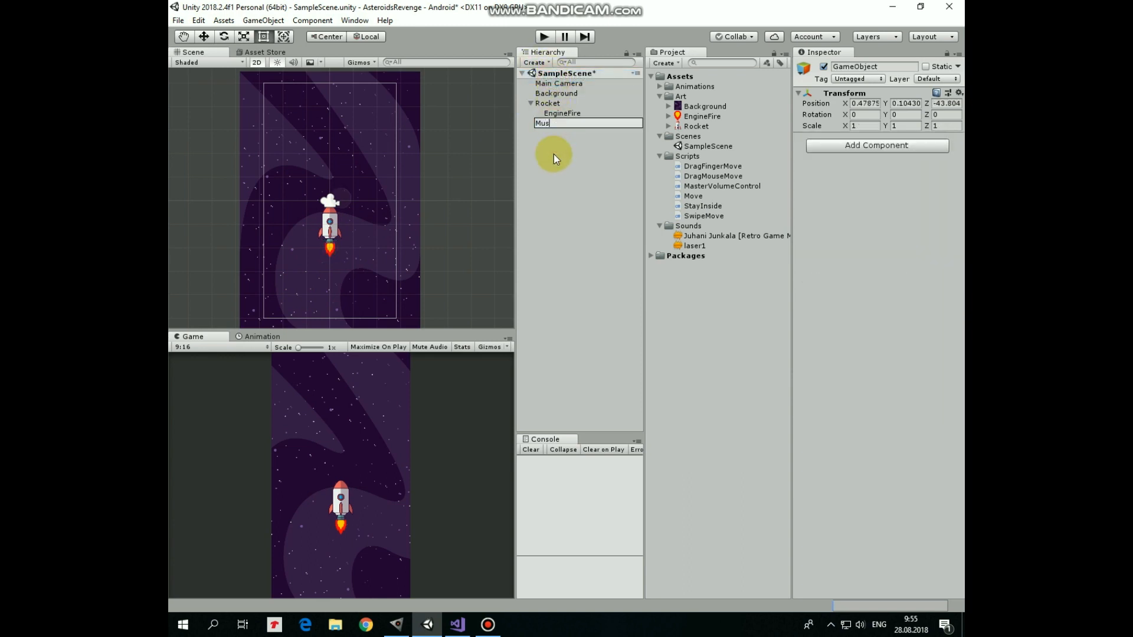
pyautogui.write('icPlayer')
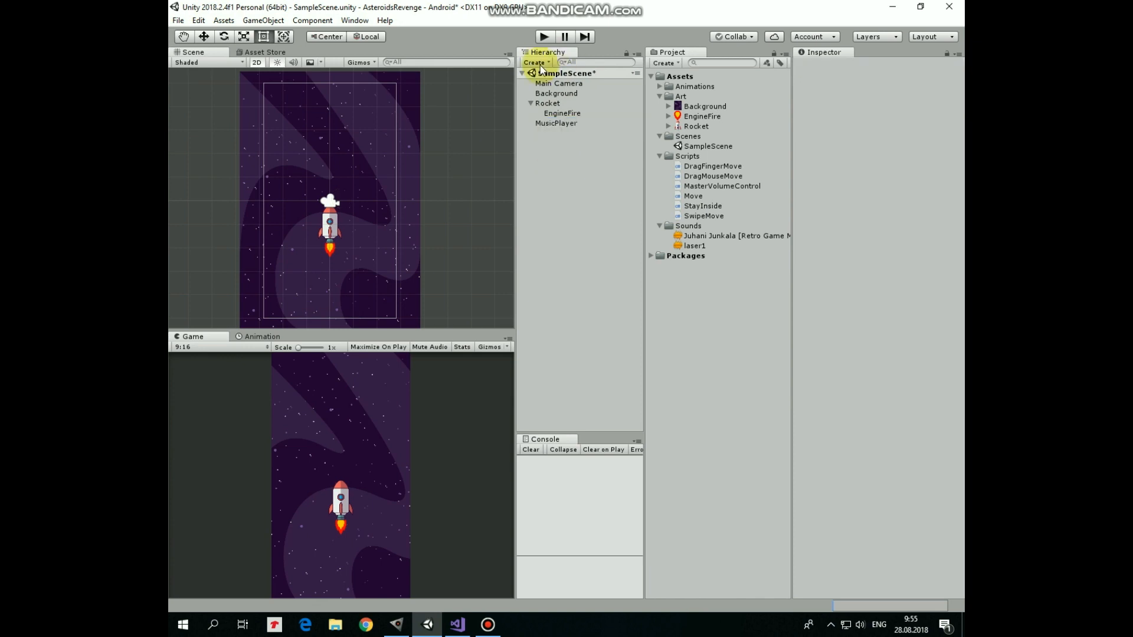
pyautogui.click(535, 62)
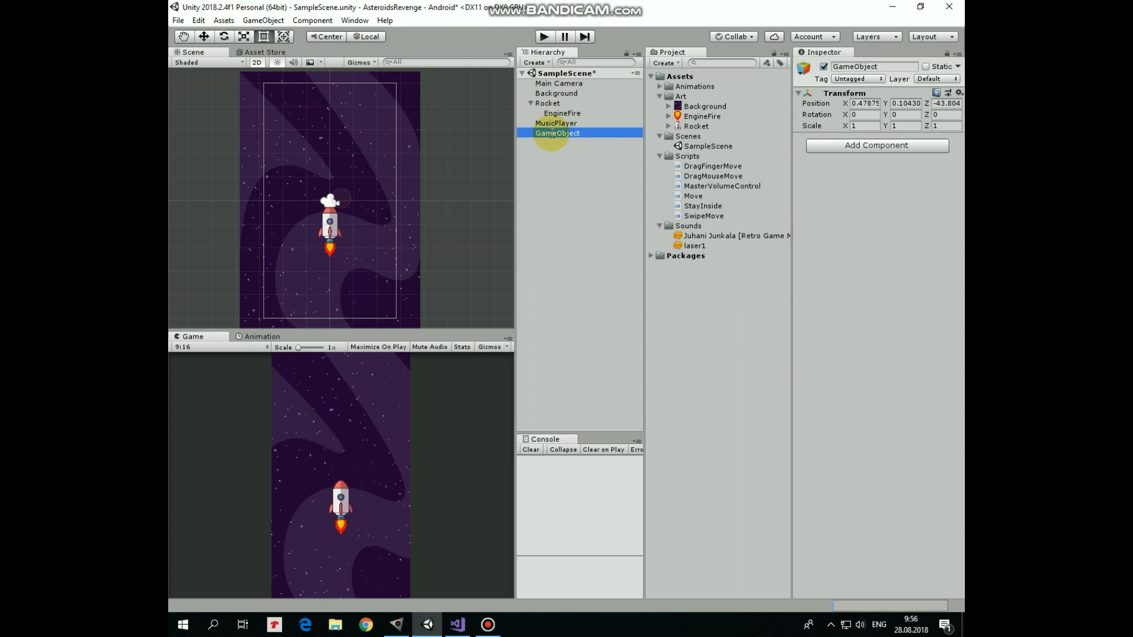
pyautogui.write('SFXPlayer')
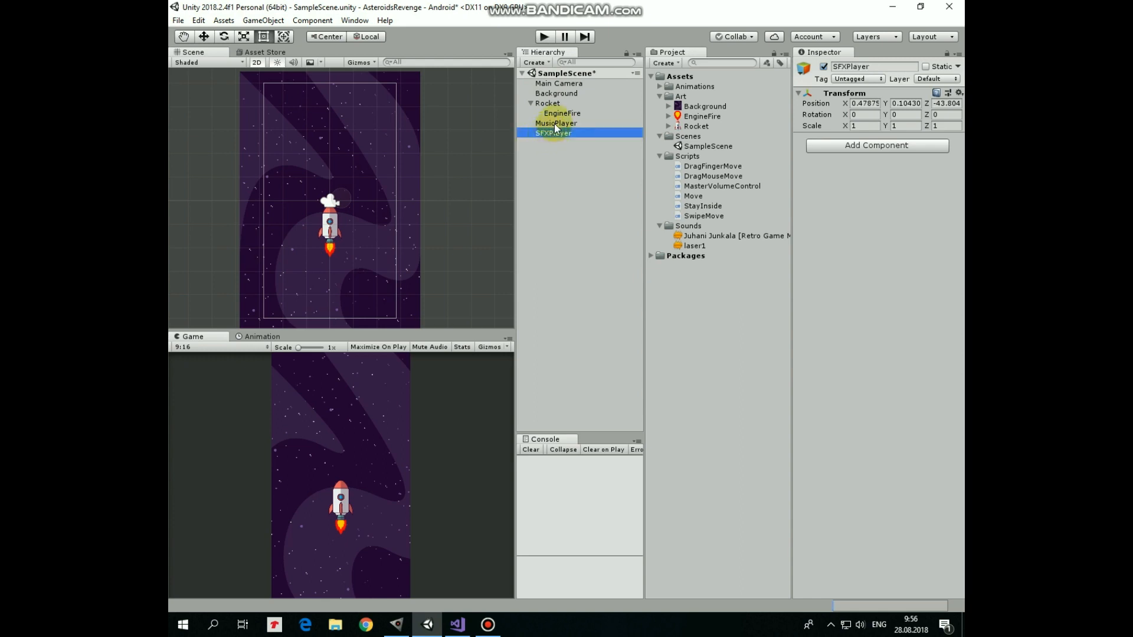
# Reset MusicPlayer's transform to the origin and start the same for SFXPlayer
pyautogui.click(958, 92)
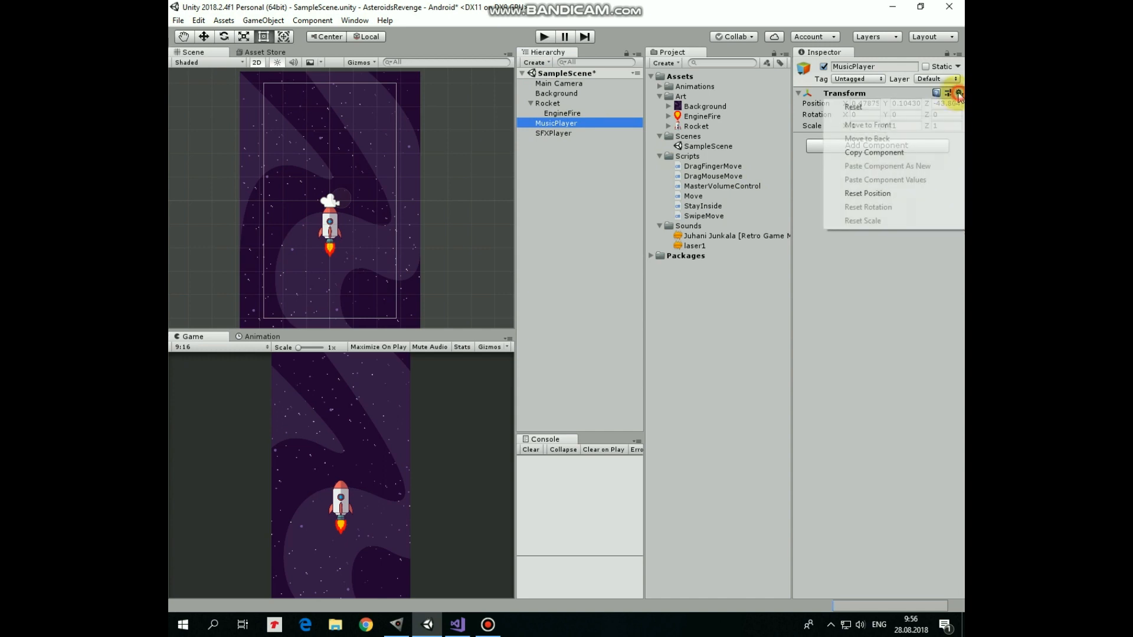
pyautogui.click(553, 133)
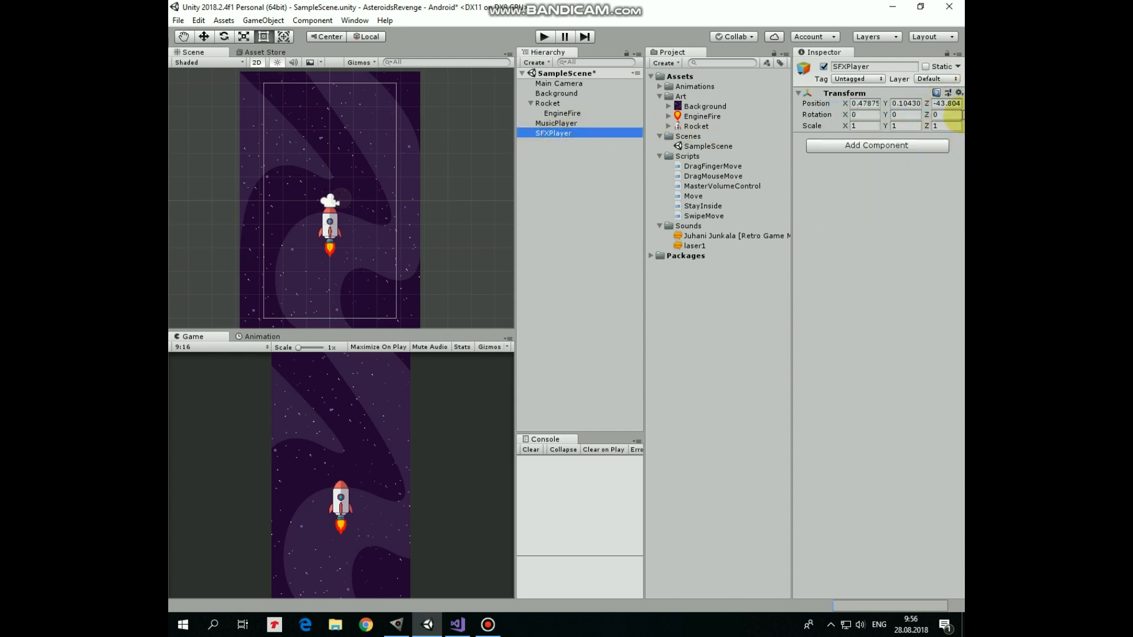
pyautogui.click(555, 133)
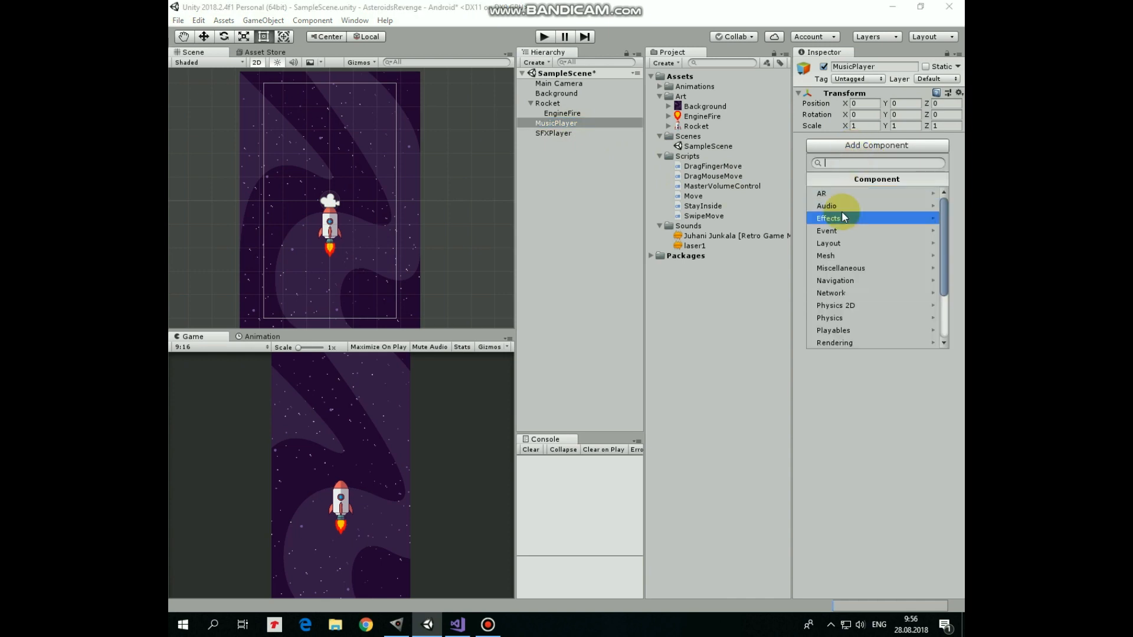
# Give MusicPlayer an Audio Source with the Juhani Junkala clip set to loop
pyautogui.click(826, 205)
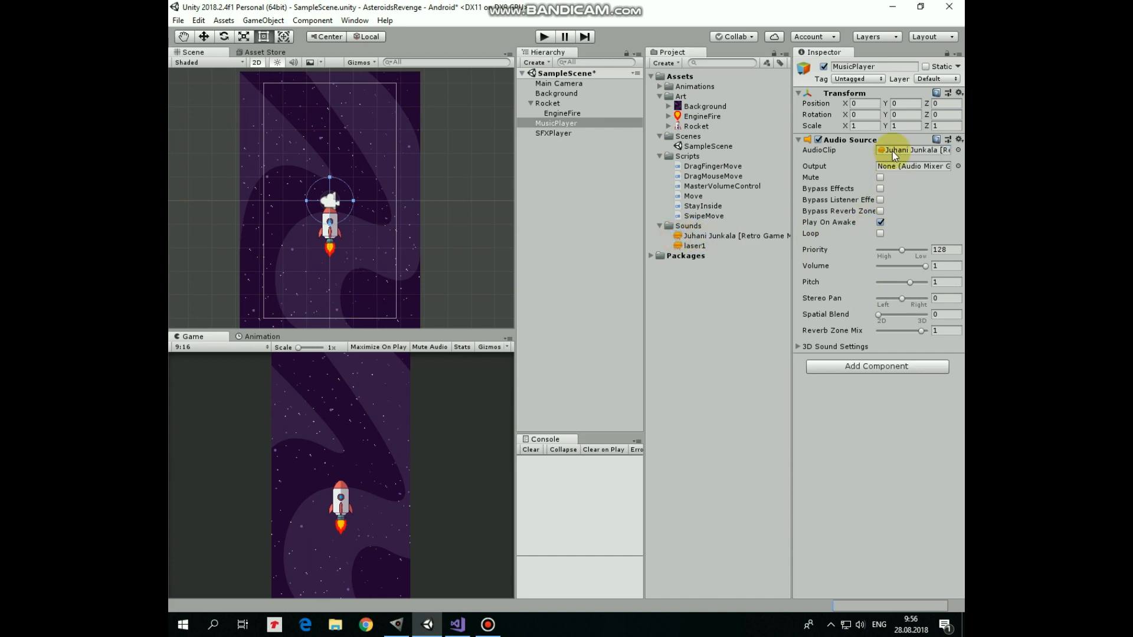
pyautogui.click(881, 233)
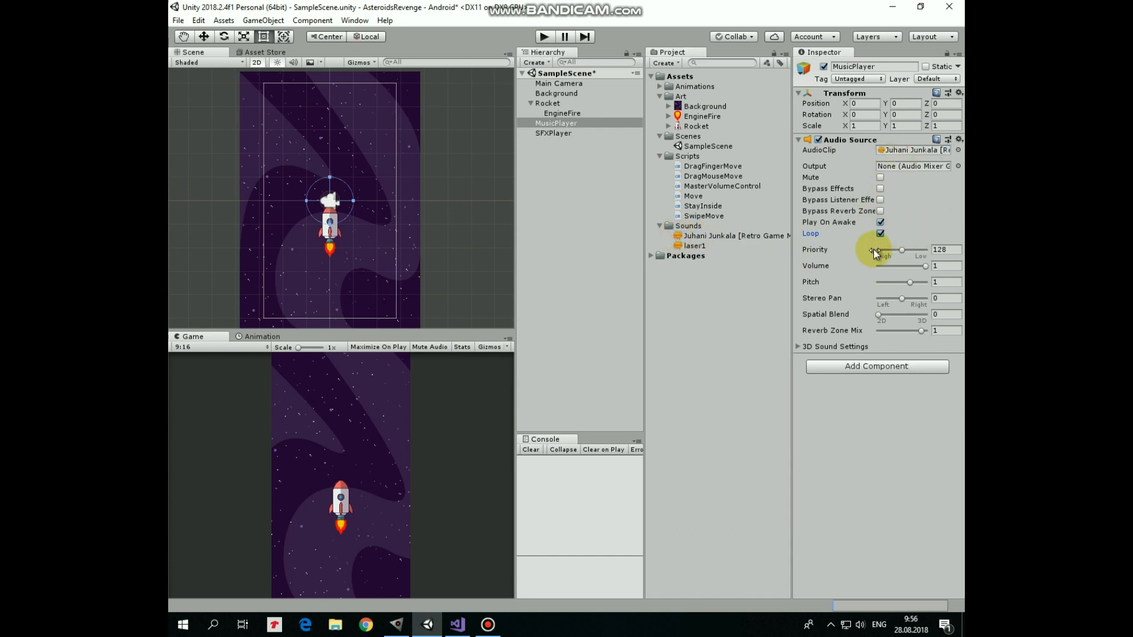
pyautogui.click(553, 133)
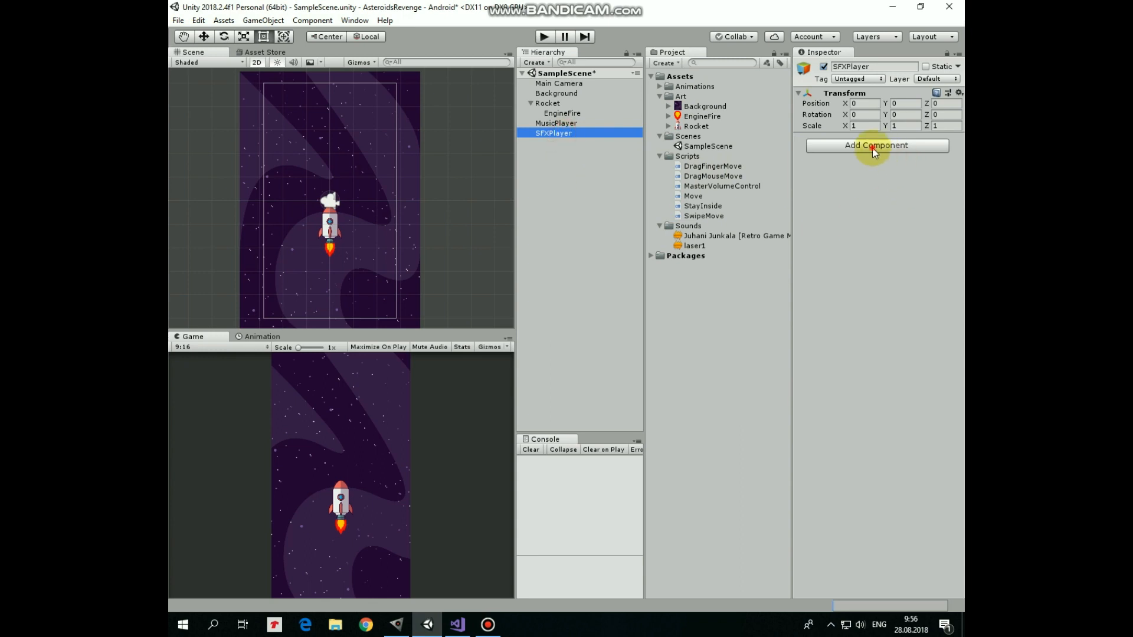
# Give SFXPlayer an Audio Source with the laser1 clip set to loop, then start the game
pyautogui.click(875, 145)
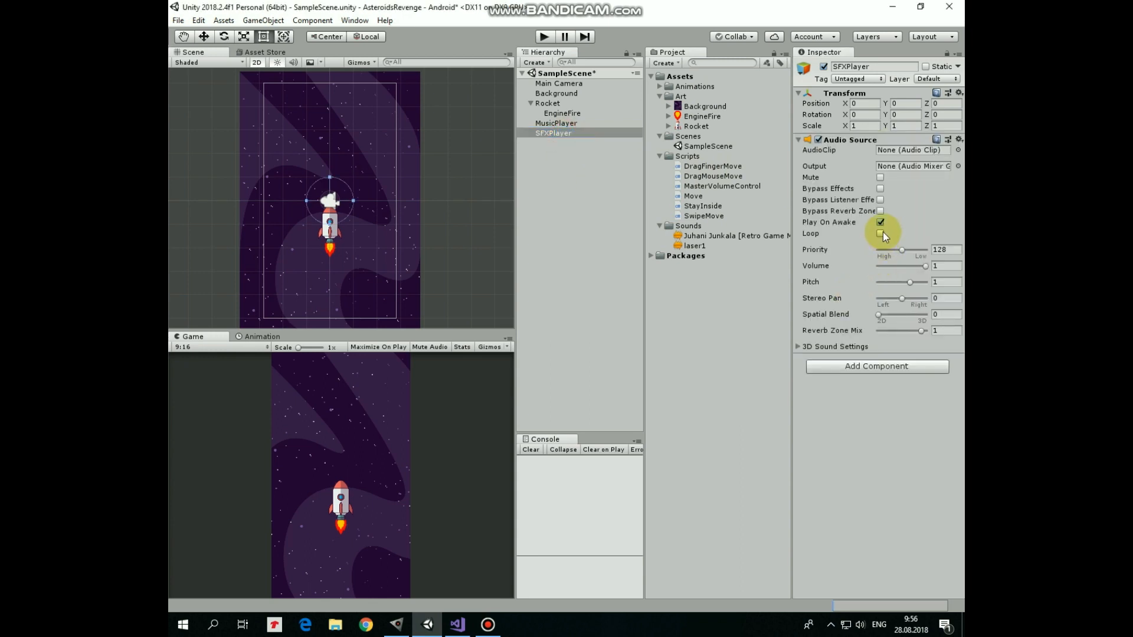
pyautogui.click(880, 234)
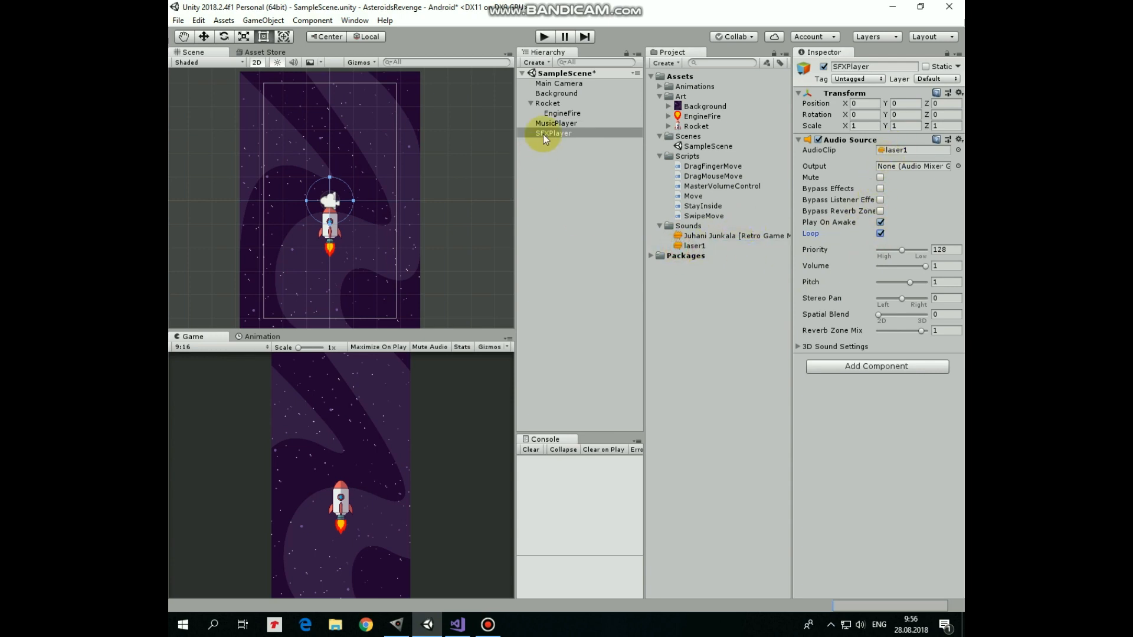
pyautogui.click(543, 37)
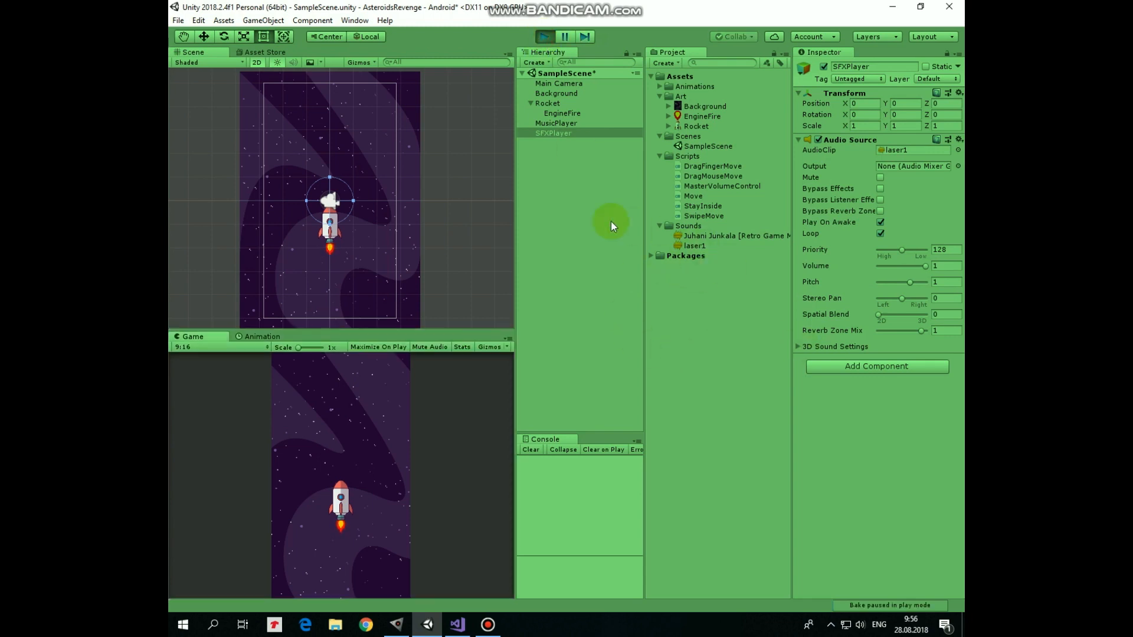
# Test MusicPlayer's volume live, moving it to about 0.34 then 0.55
pyautogui.click(555, 122)
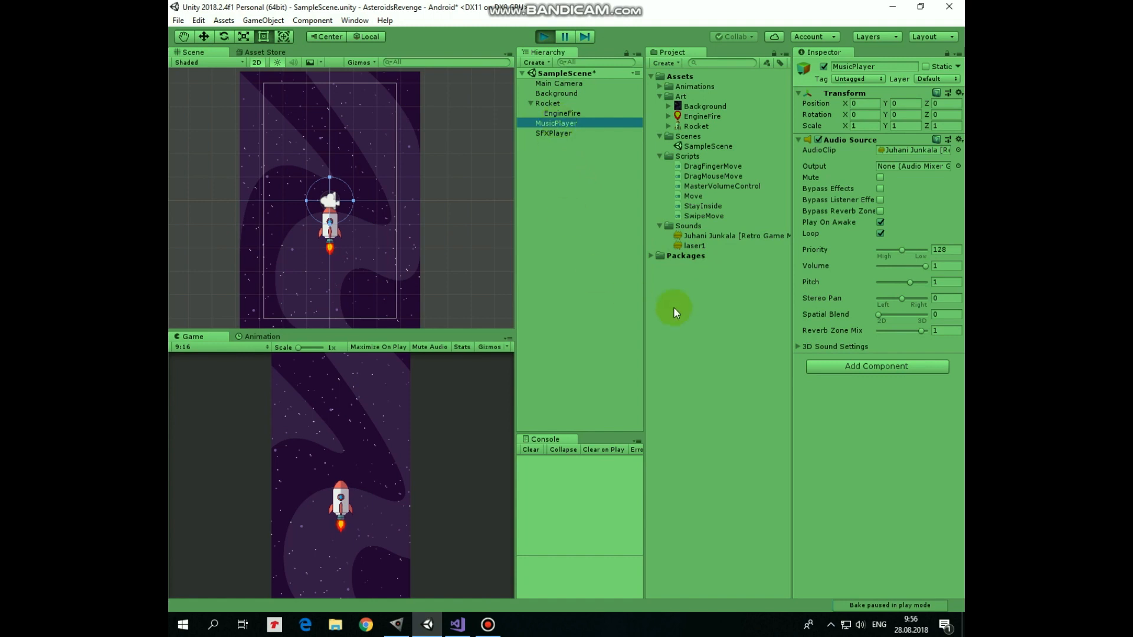
pyautogui.moveTo(902, 273); pyautogui.dragTo(891, 272)
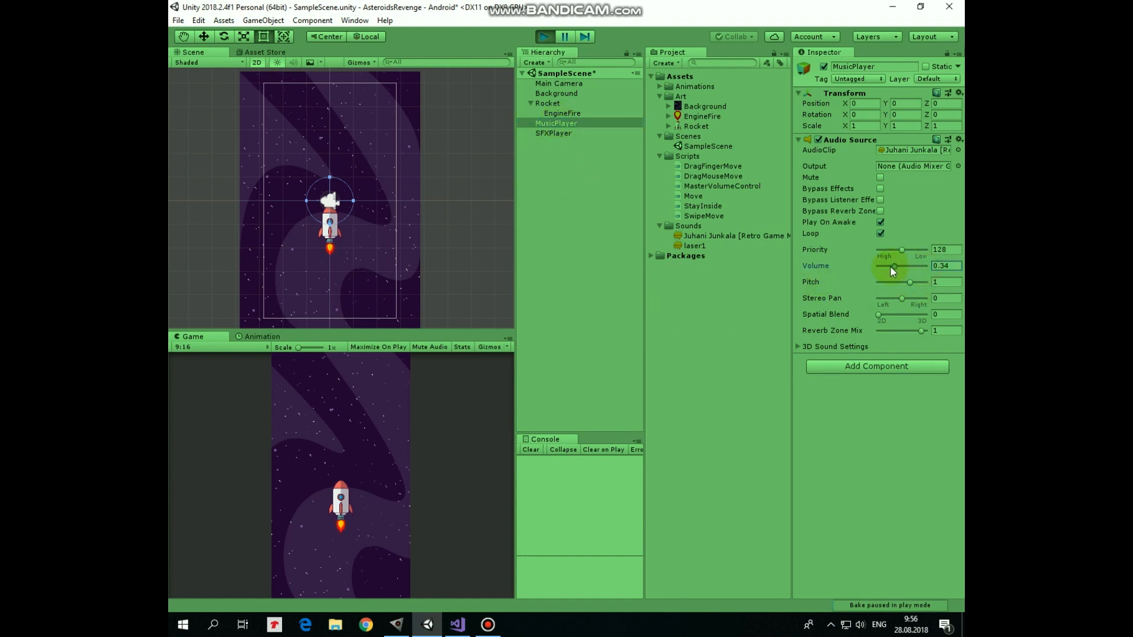
pyautogui.moveTo(892, 269); pyautogui.dragTo(909, 269)
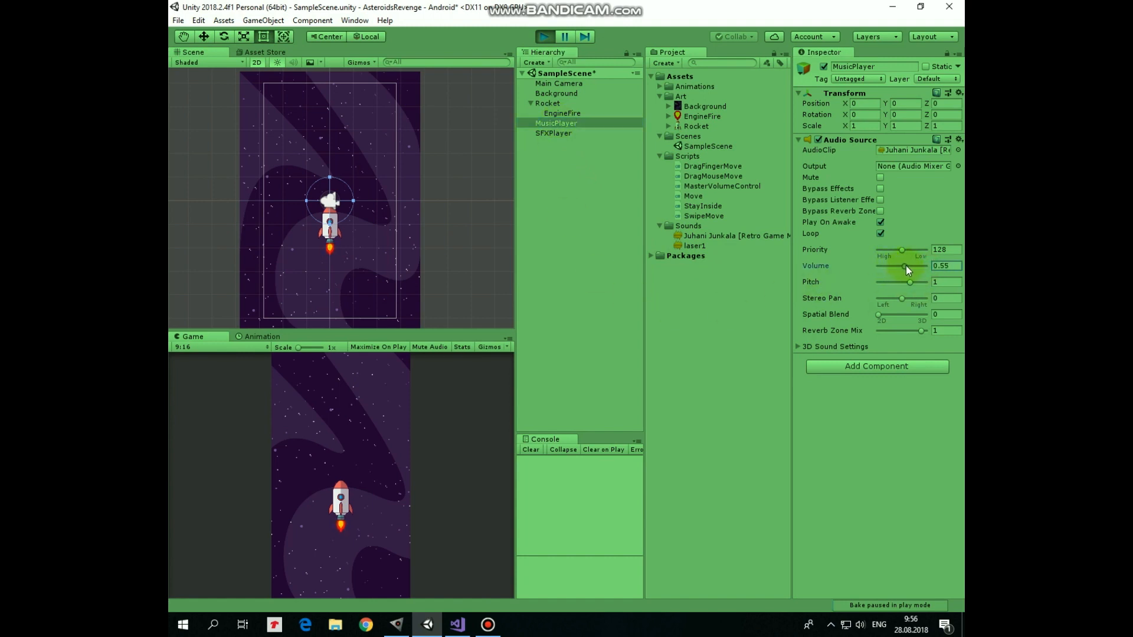
# Test SFXPlayer's volume live, then select Main Camera to check its components
pyautogui.click(554, 133)
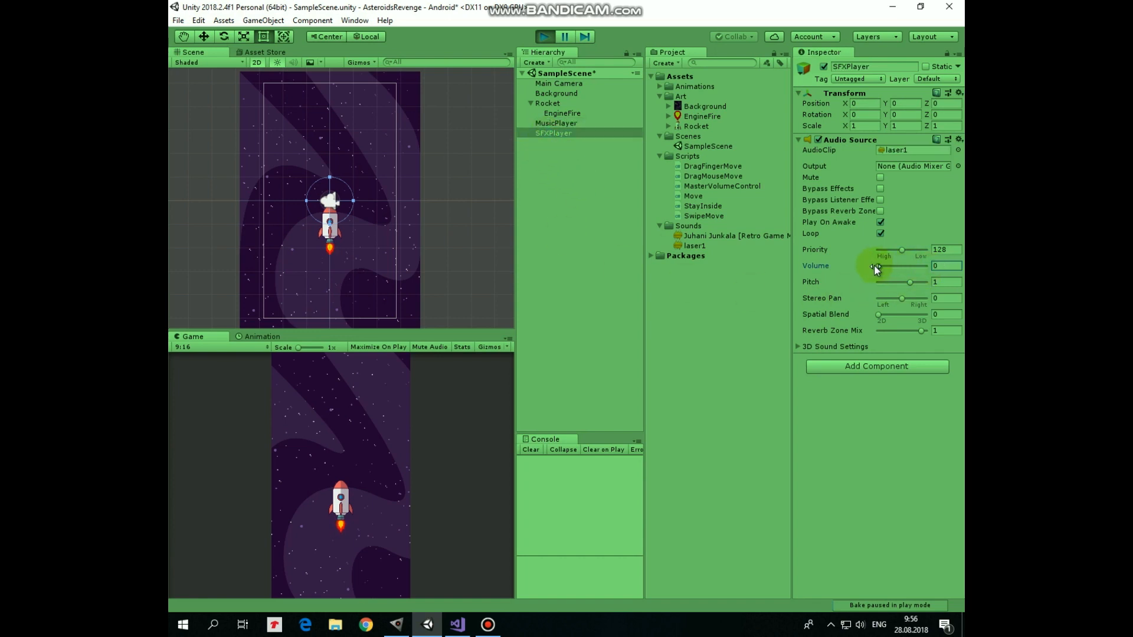
pyautogui.moveTo(878, 282); pyautogui.dragTo(925, 282)
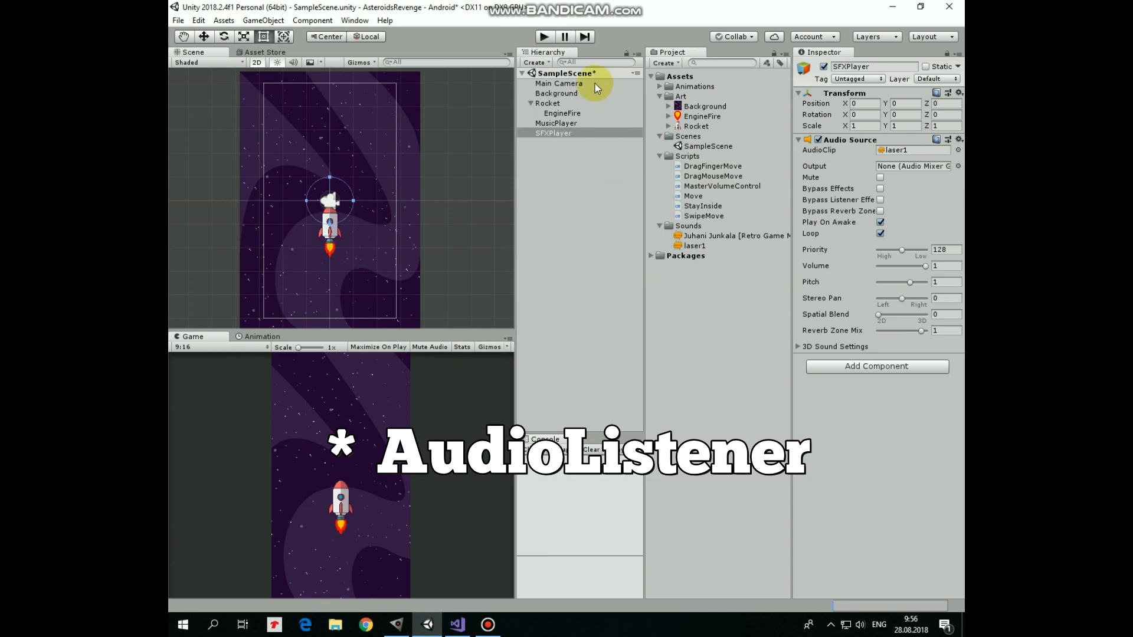
pyautogui.click(558, 82)
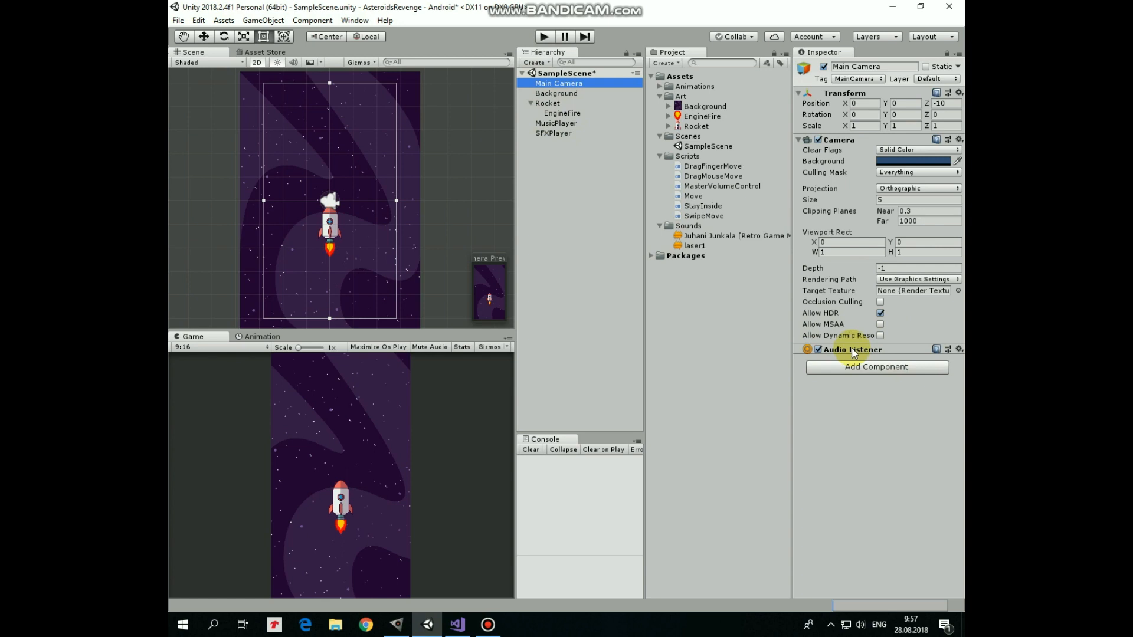
pyautogui.moveTo(896, 358)
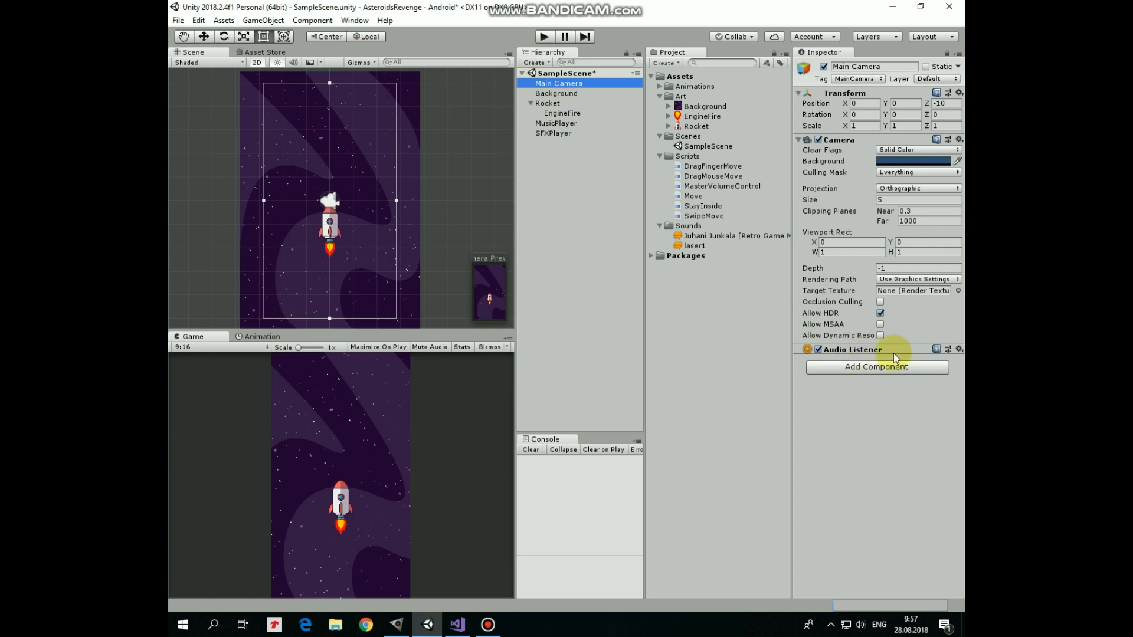
pyautogui.moveTo(710, 361)
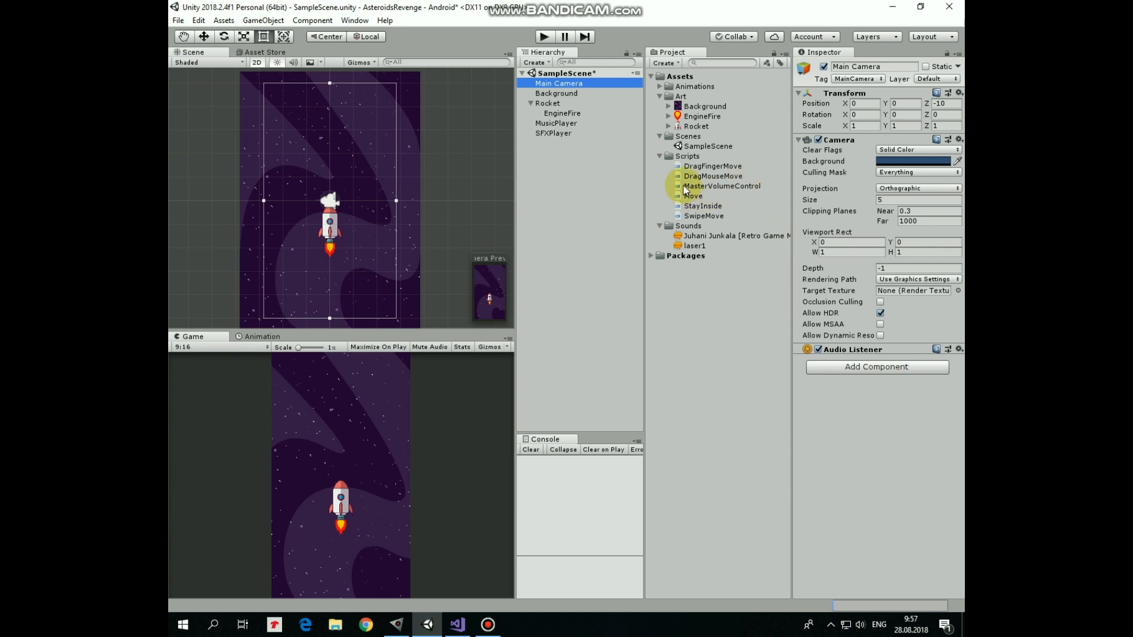
# View the MasterVolumeControl script's source, which sets AudioListener.volume each frame
pyautogui.click(720, 185)
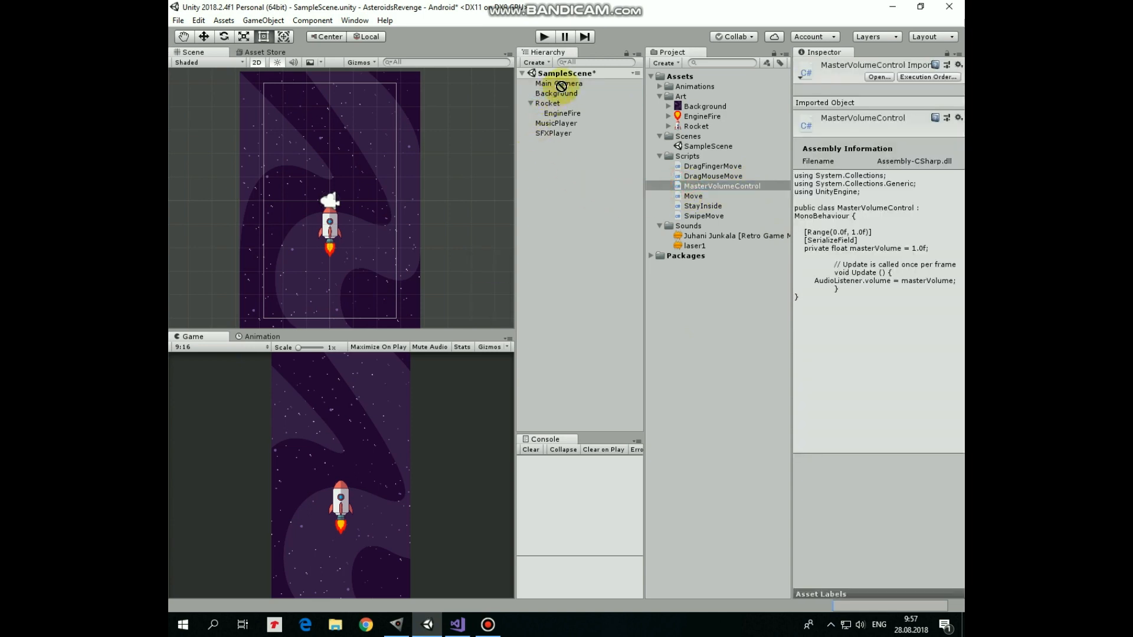
# Attach MasterVolumeControl to Main Camera and switch to Visual Studio to edit it
pyautogui.click(556, 83)
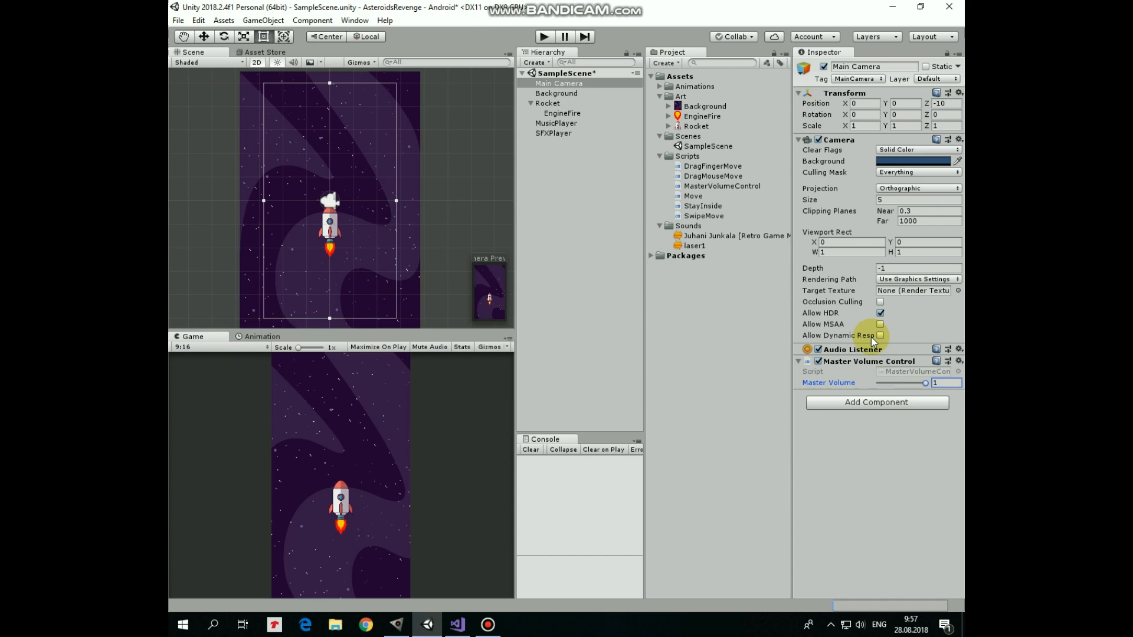
pyautogui.click(721, 186)
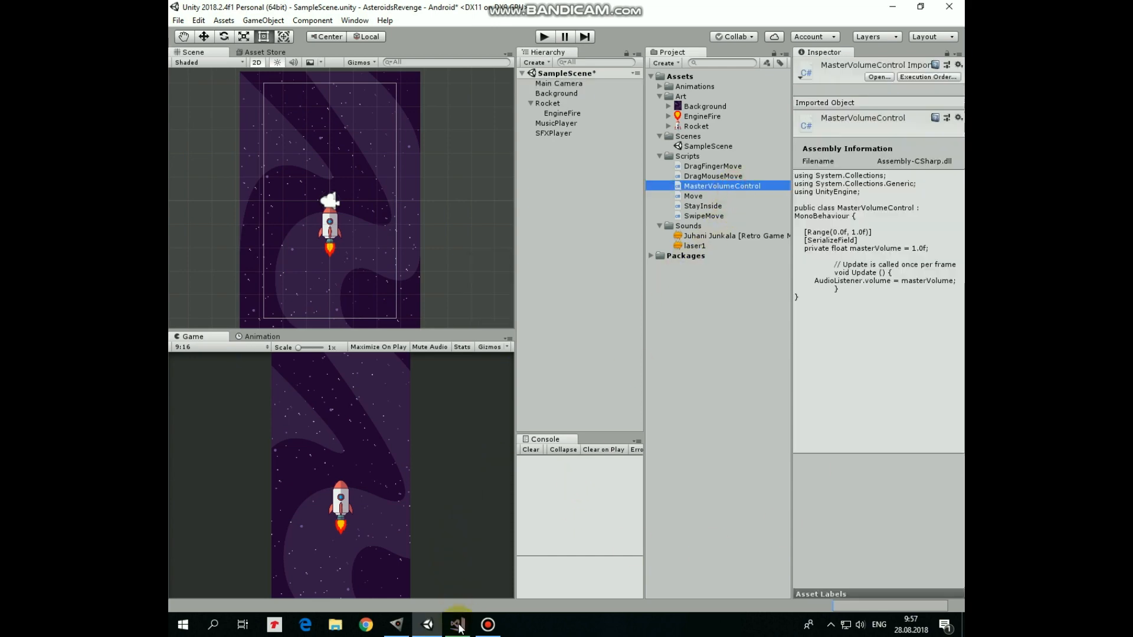
pyautogui.click(455, 624)
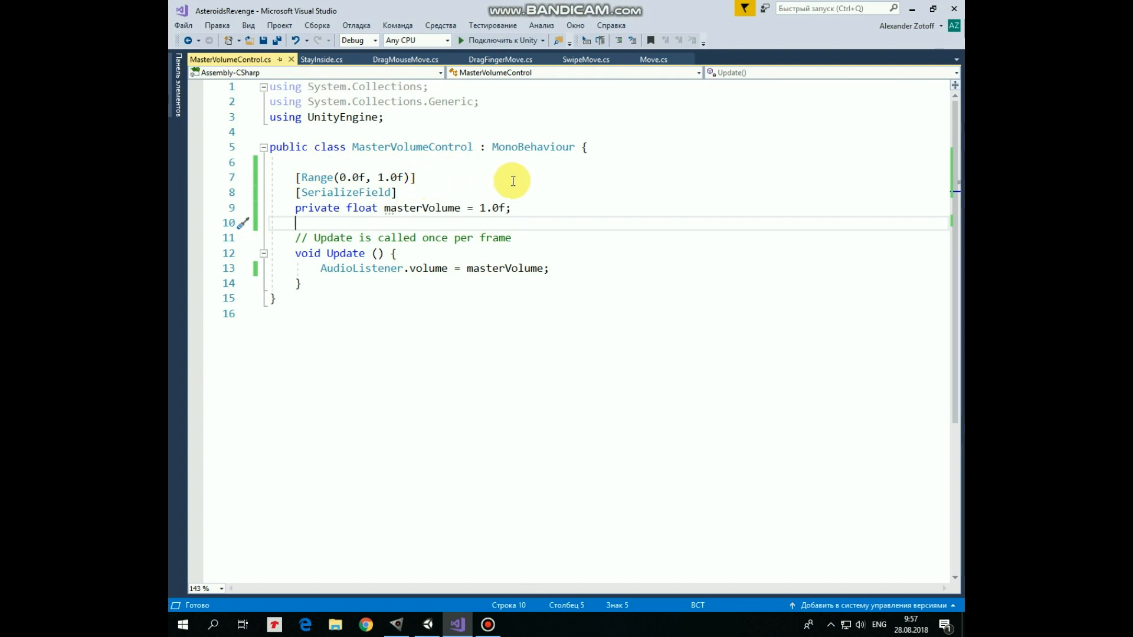
pyautogui.moveTo(284, 178)
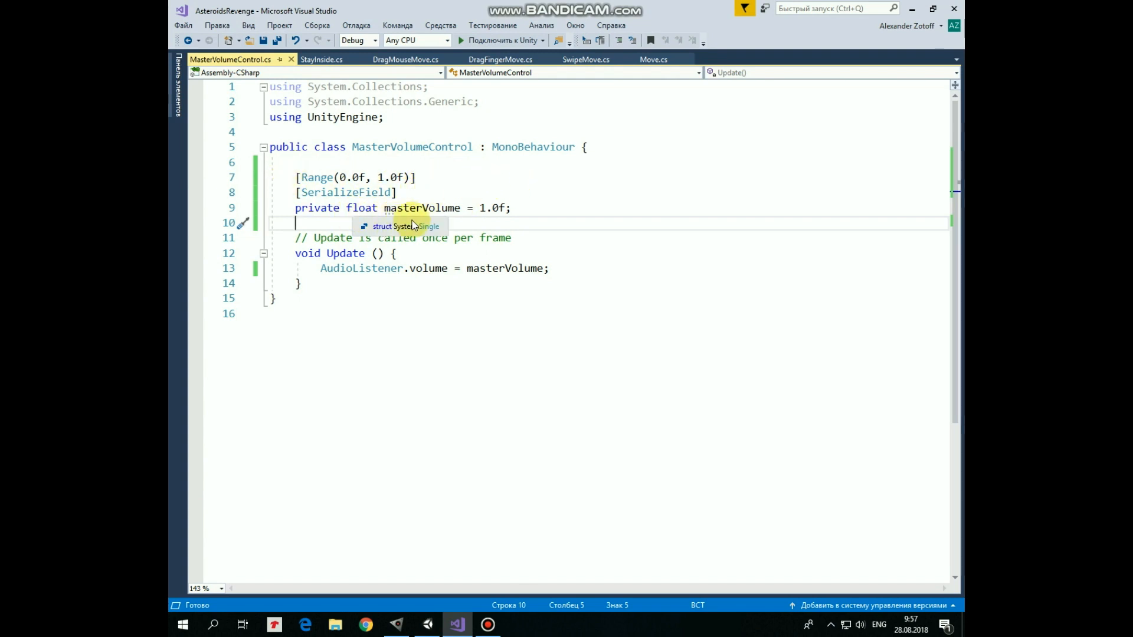
pyautogui.moveTo(556, 208)
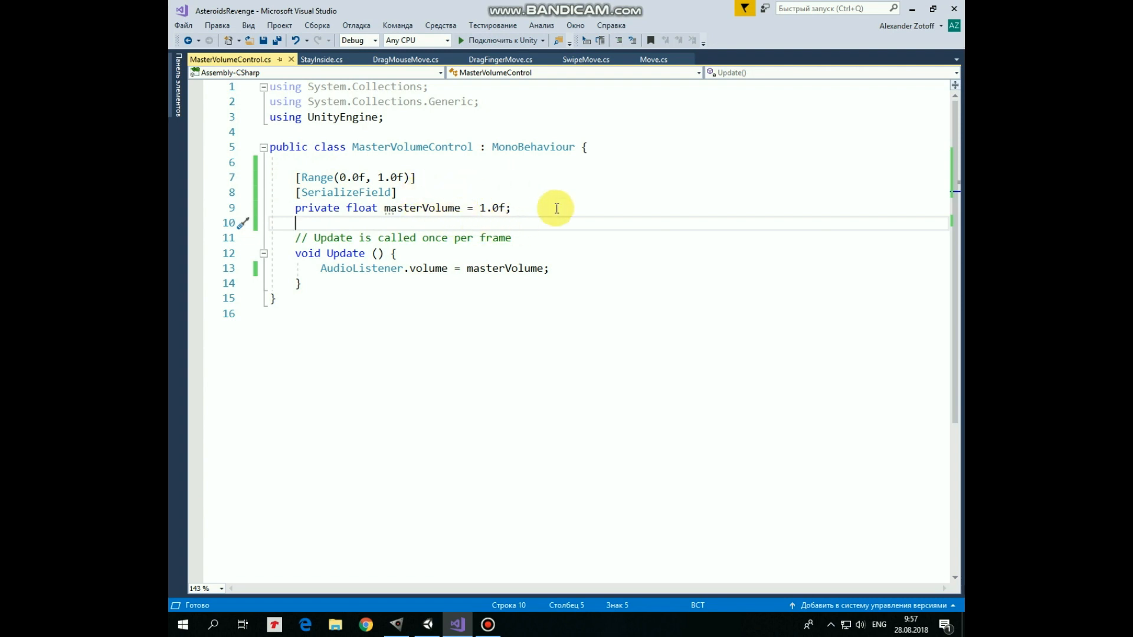
pyautogui.moveTo(331, 280)
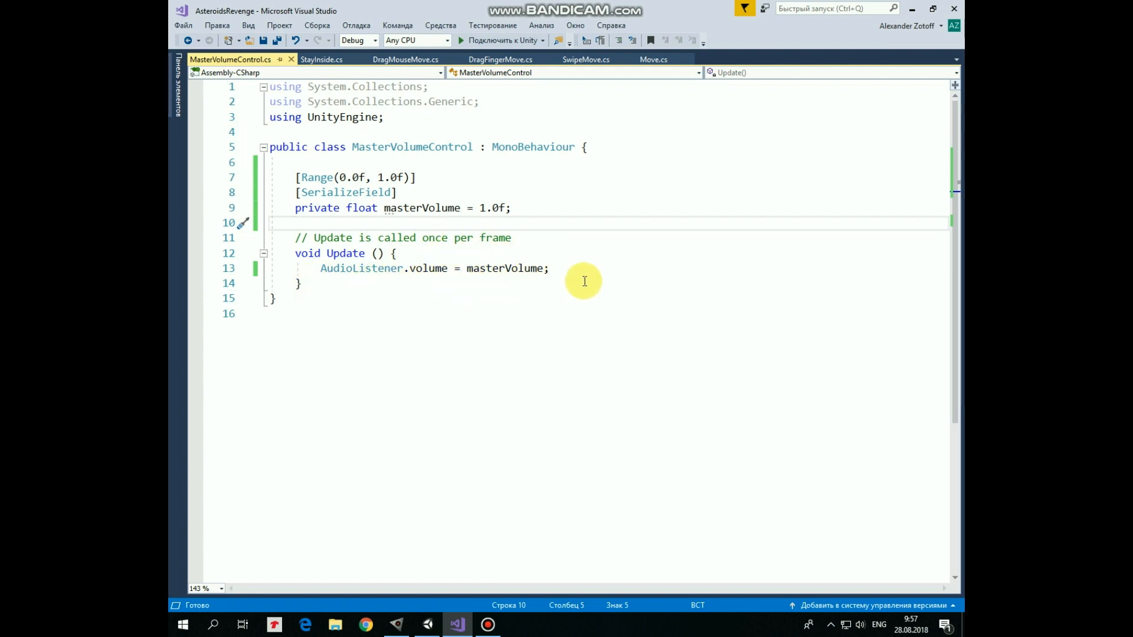
pyautogui.moveTo(888, 45)
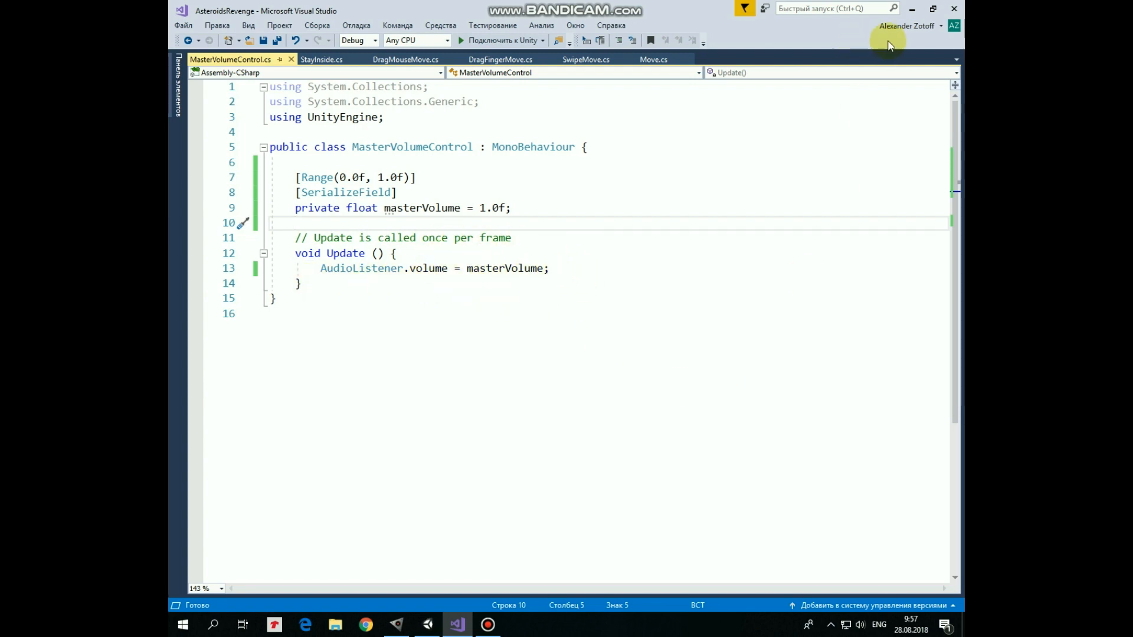
# Back in Unity, play the scene and select Main Camera
pyautogui.click(428, 624)
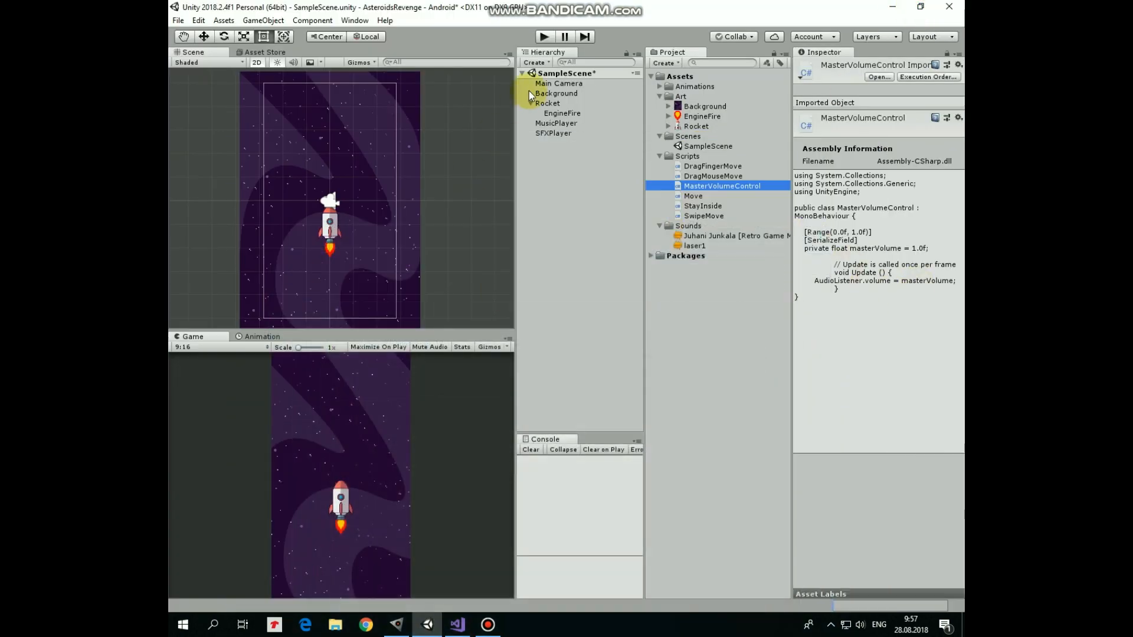
pyautogui.click(543, 37)
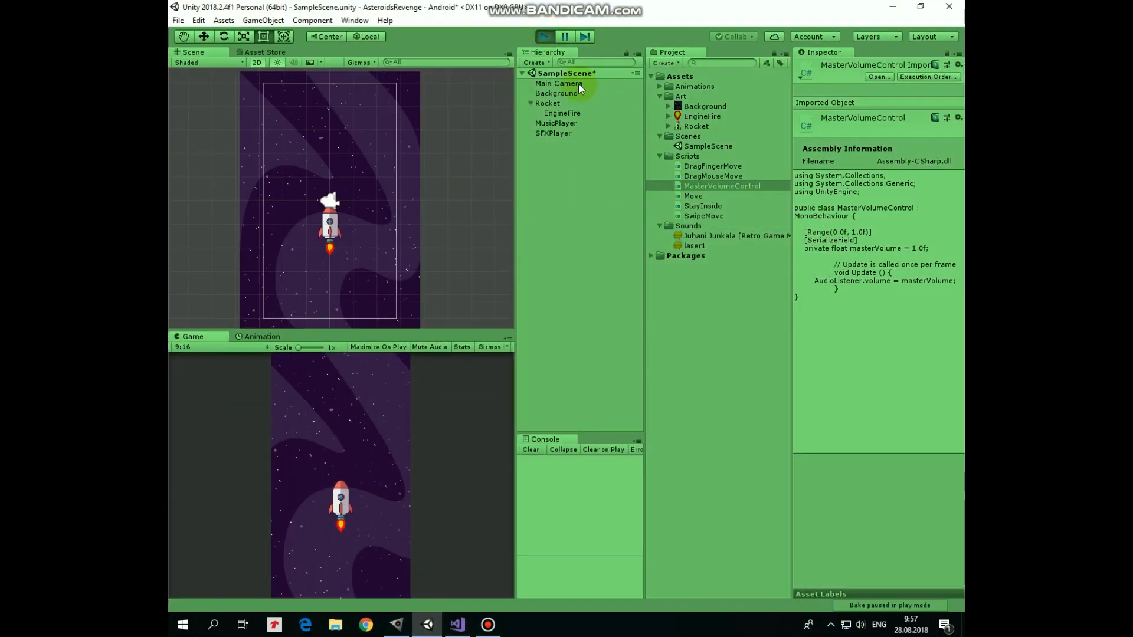
pyautogui.click(558, 83)
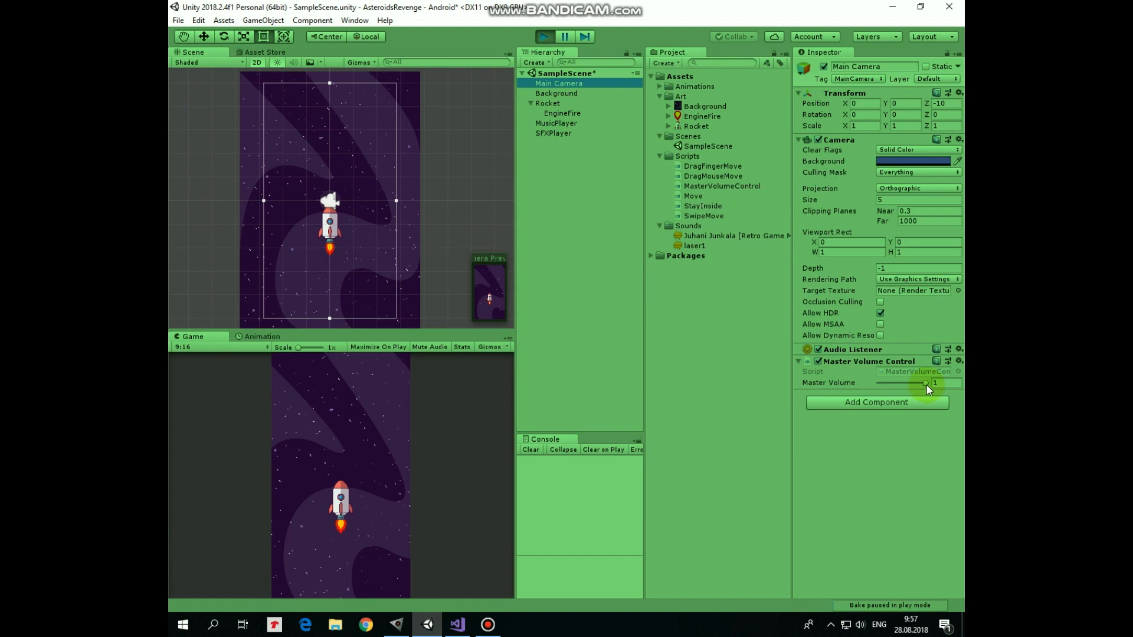
# Sweep the Master Volume from 0 to full and leave it at about 0.22
pyautogui.moveTo(927, 383); pyautogui.dragTo(876, 382)
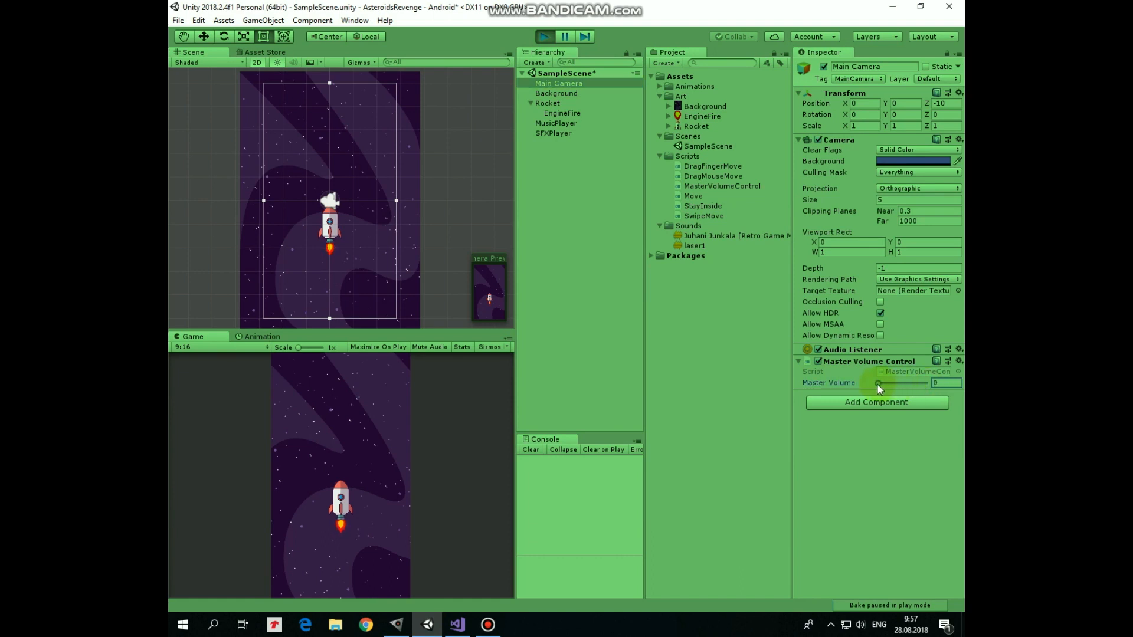
pyautogui.moveTo(877, 382); pyautogui.dragTo(885, 382)
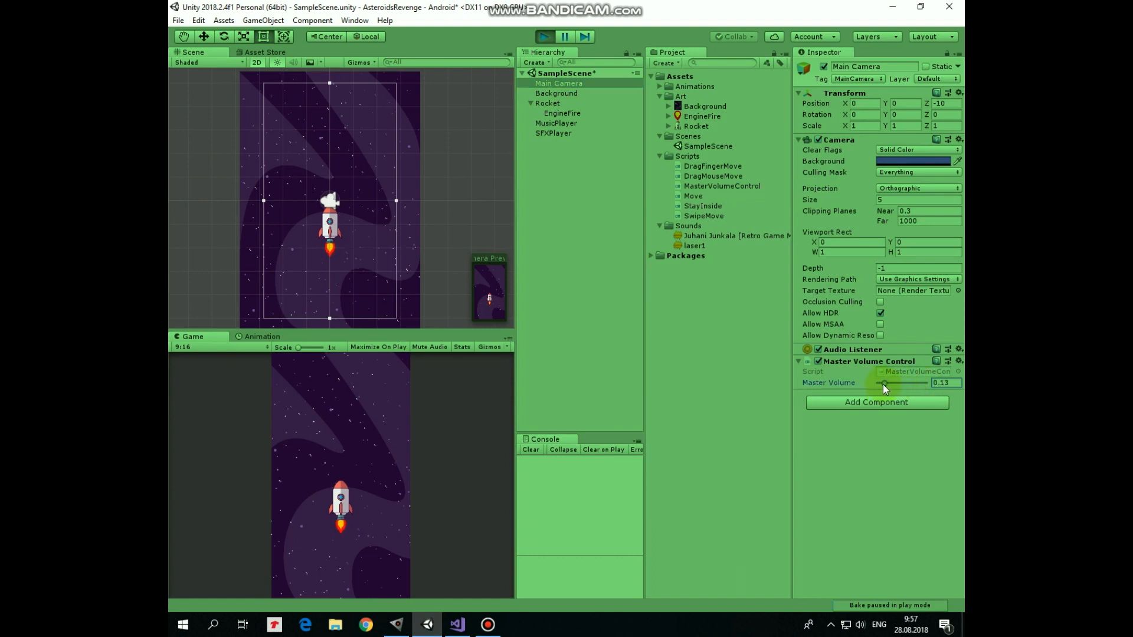
pyautogui.moveTo(885, 382); pyautogui.dragTo(929, 382)
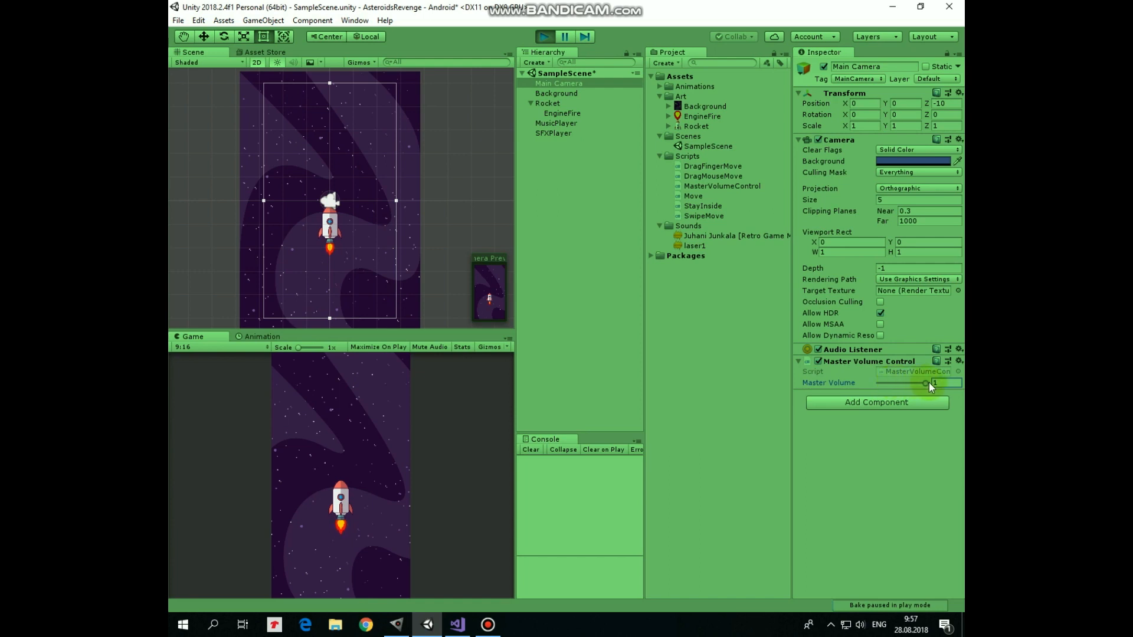
pyautogui.moveTo(925, 382); pyautogui.dragTo(888, 382)
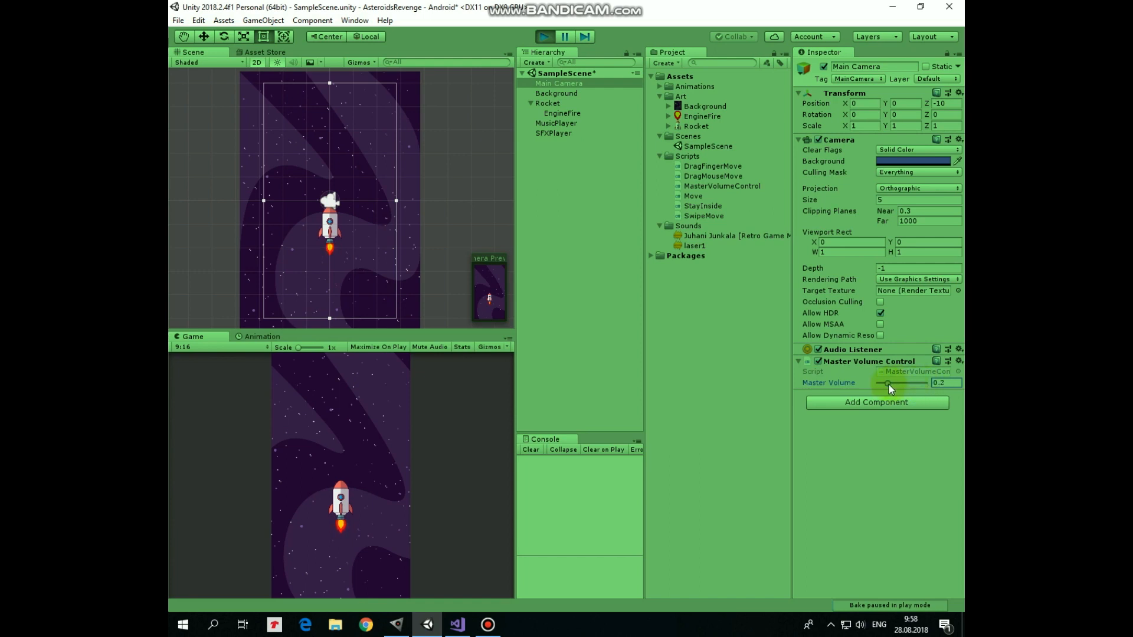
pyautogui.moveTo(888, 382); pyautogui.dragTo(890, 383)
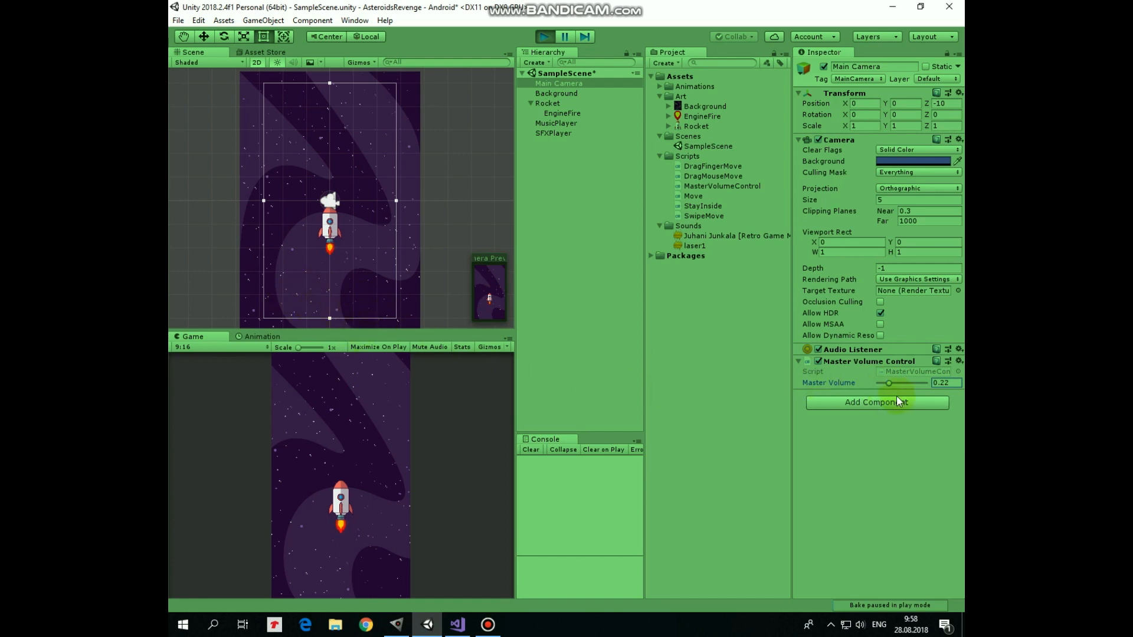
pyautogui.moveTo(596, 332)
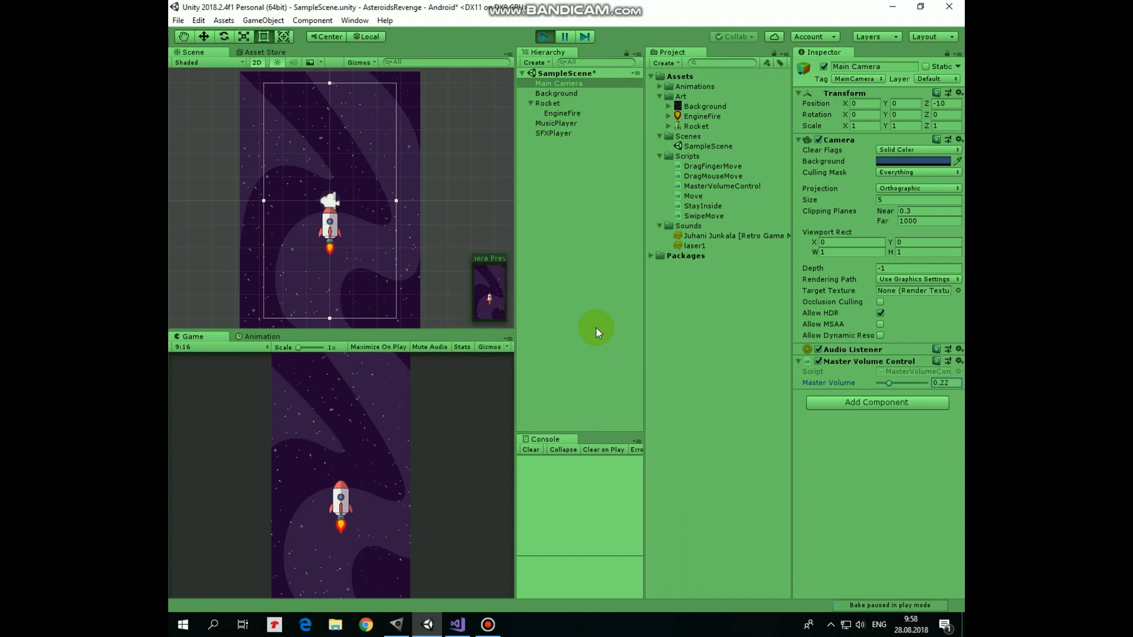
pyautogui.moveTo(623, 394)
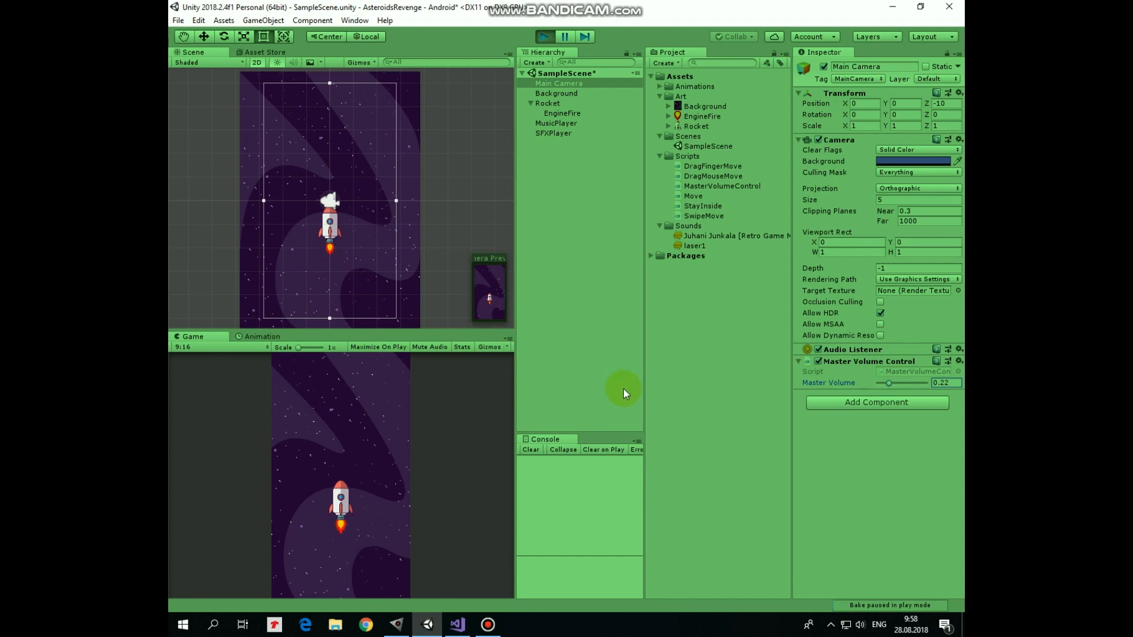
pyautogui.moveTo(750, 378)
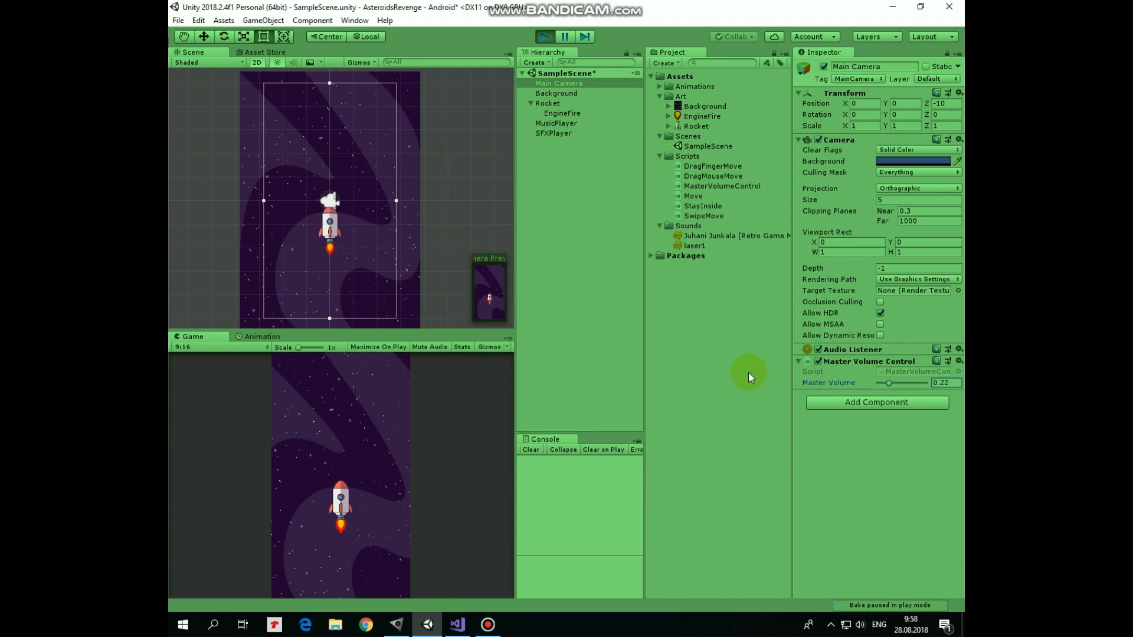
pyautogui.moveTo(749, 376)
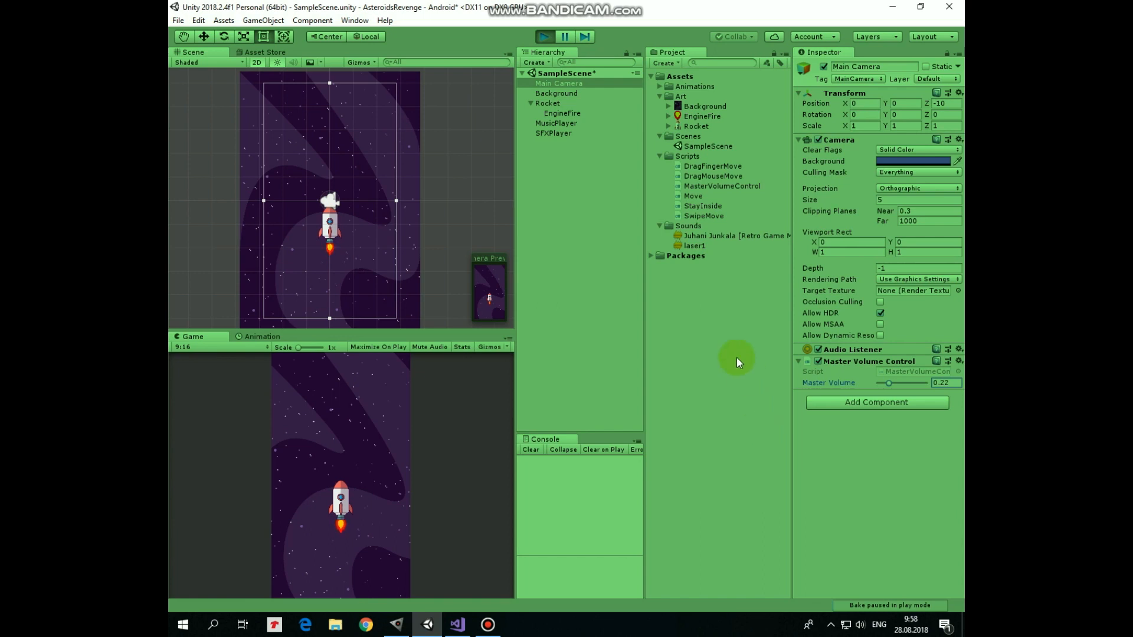